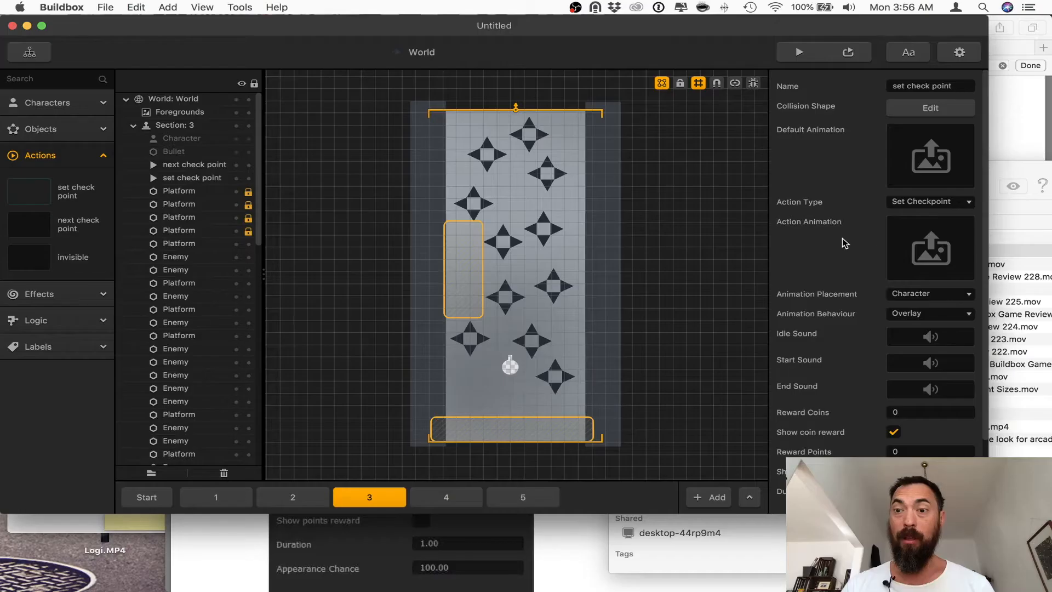
mouse_move(917, 217)
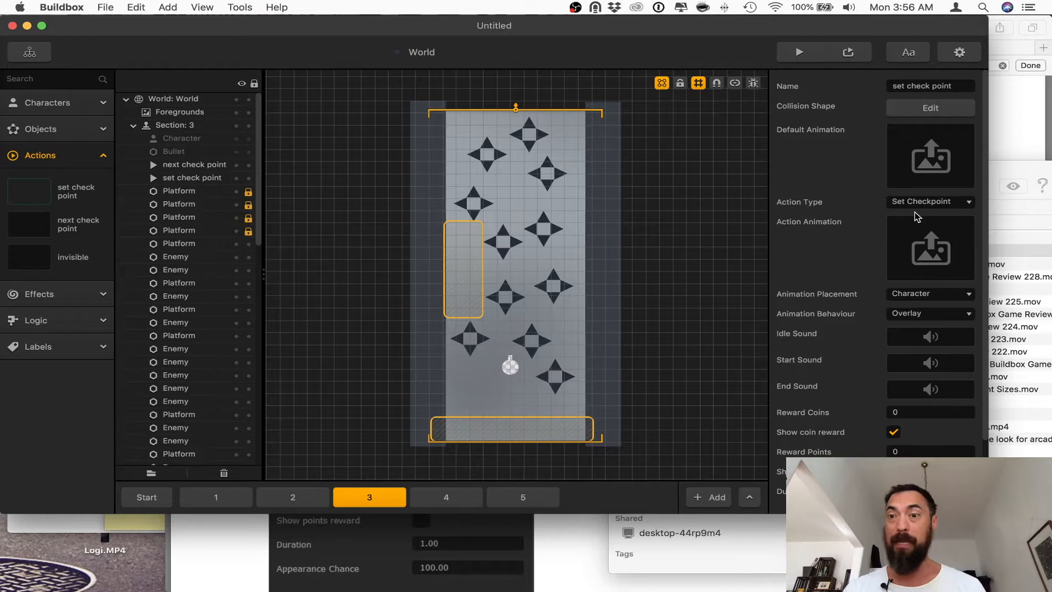
- Set the new yellow action in section 3 as a Coin type and name it Coin
click(931, 202)
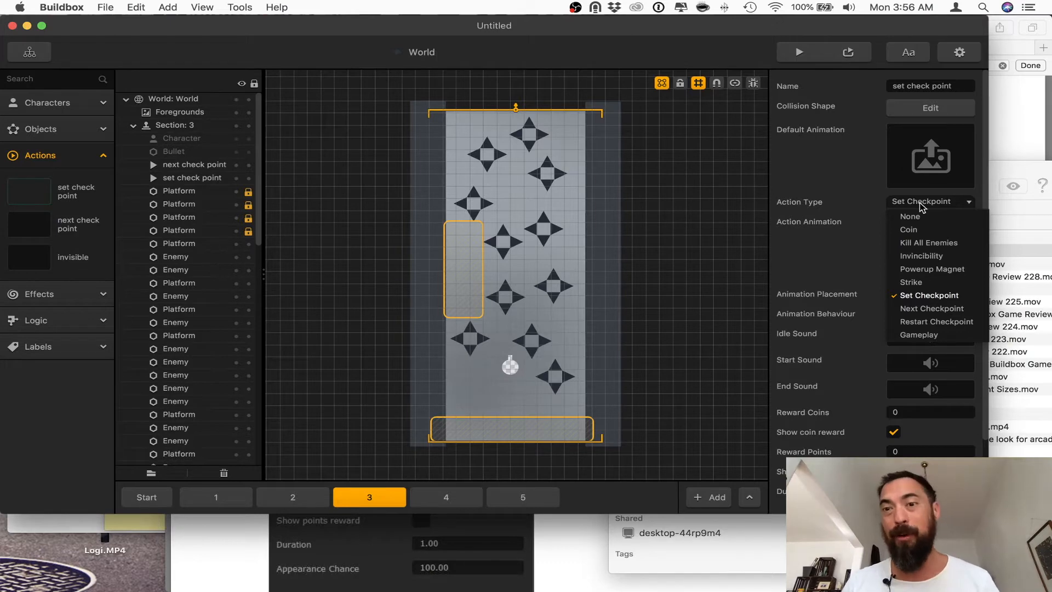
mouse_move(928, 242)
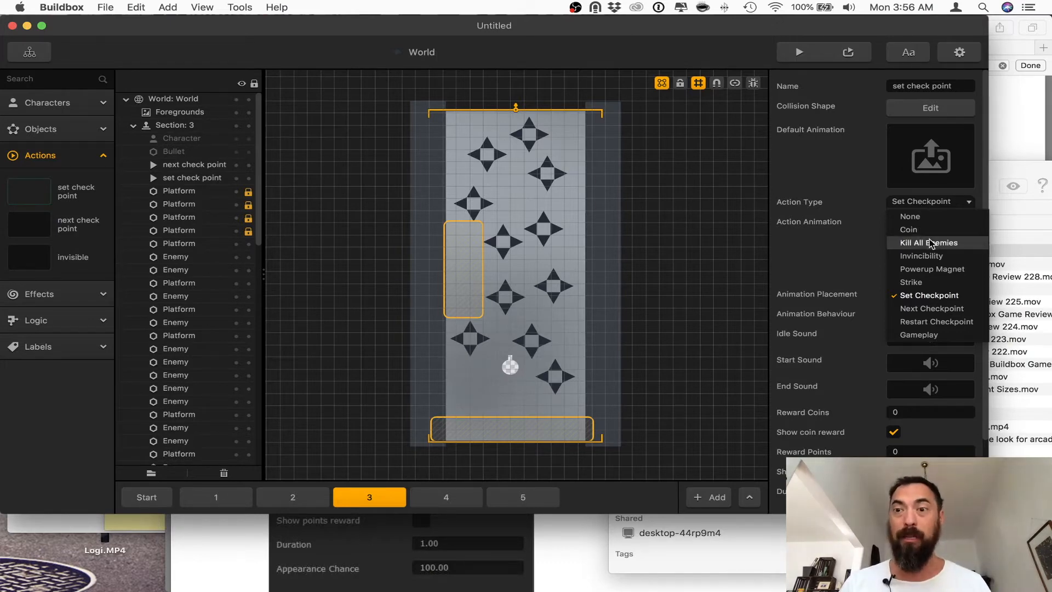
mouse_move(928, 255)
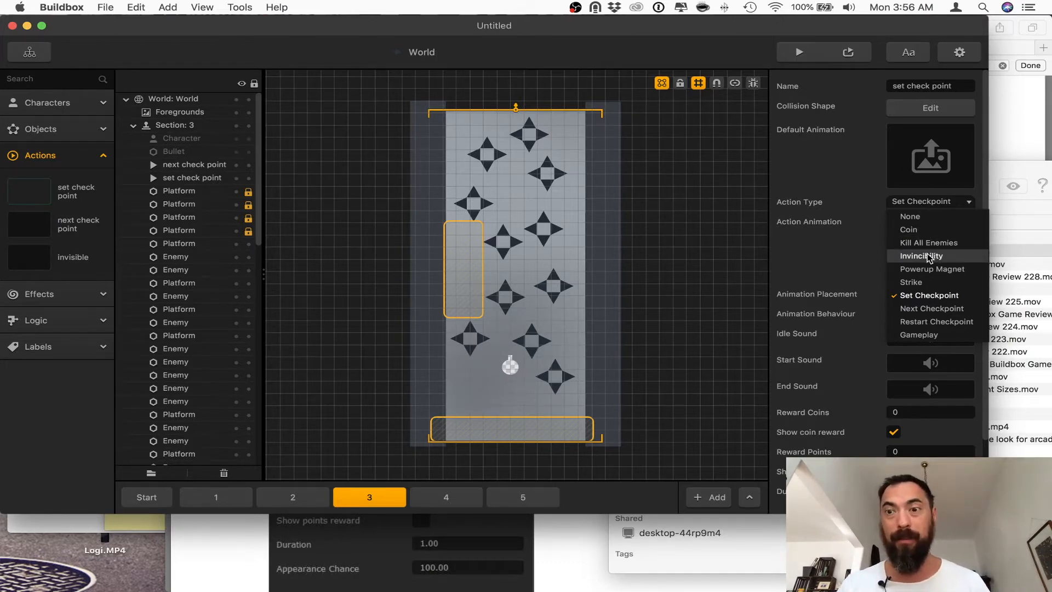
mouse_move(931, 270)
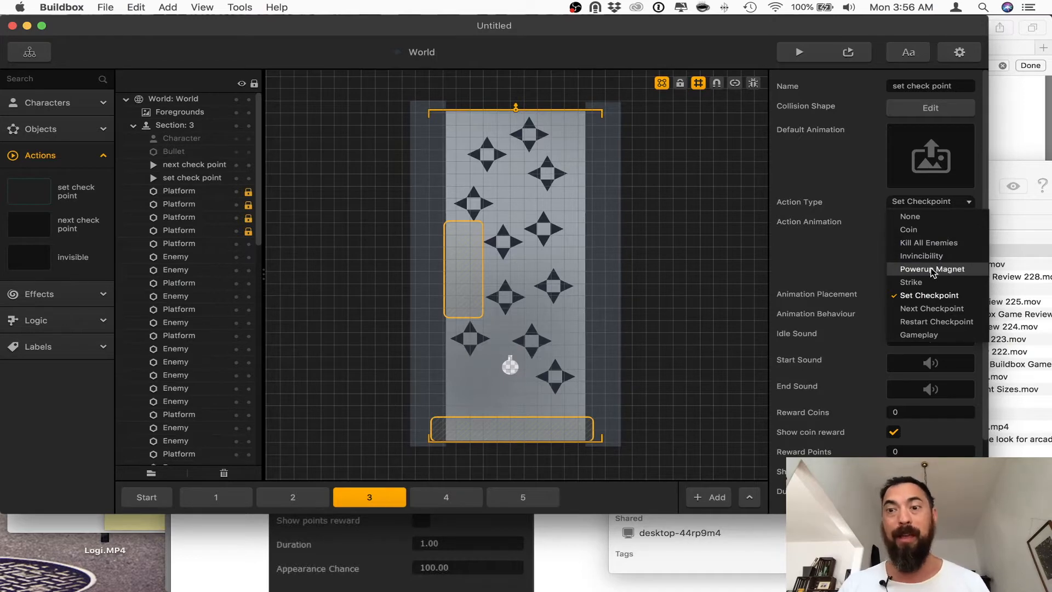
mouse_move(942, 352)
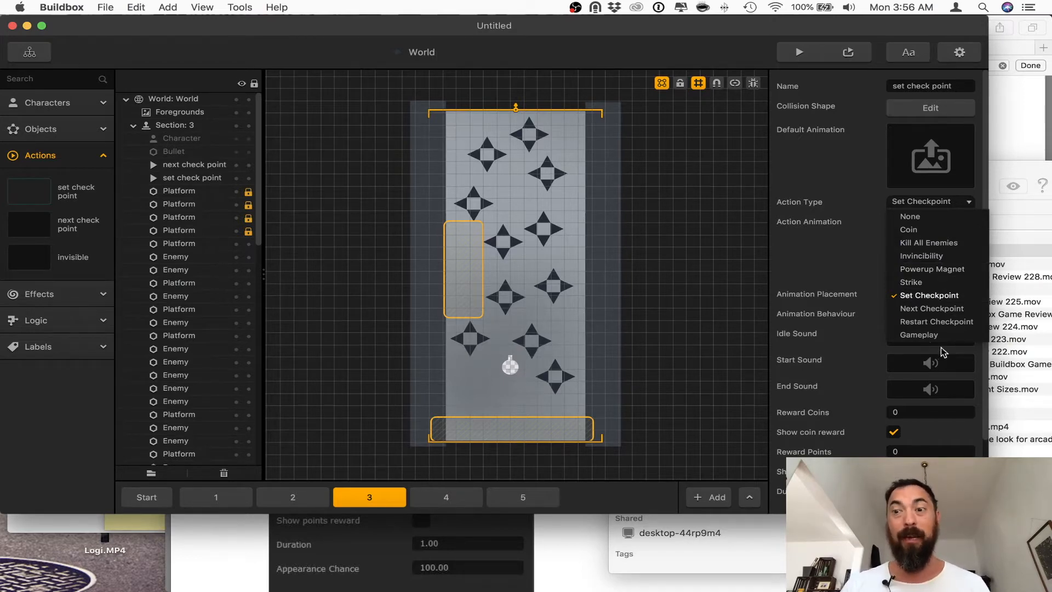
mouse_move(919, 336)
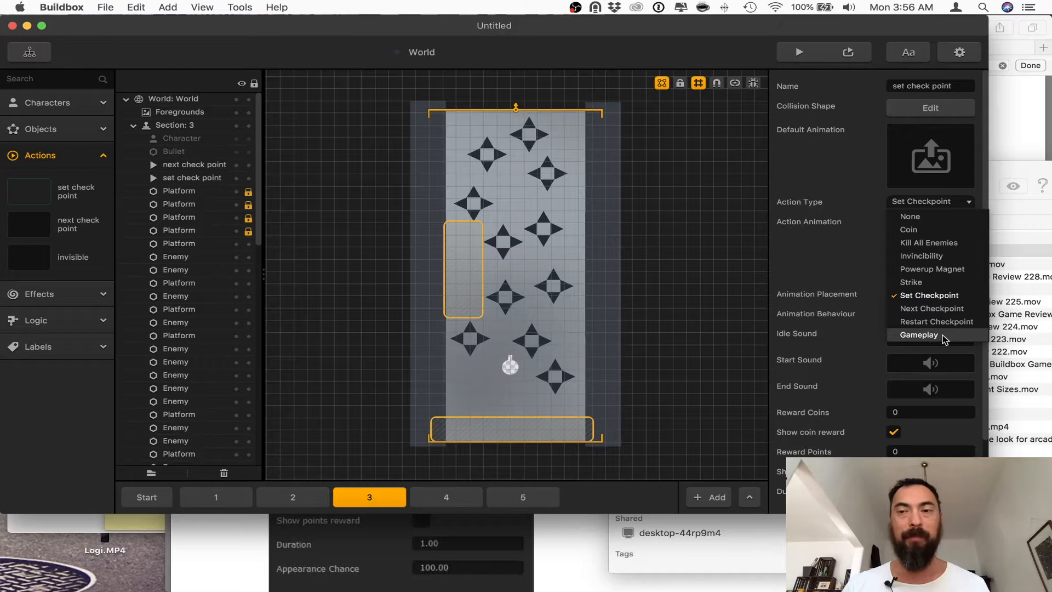
click(908, 229)
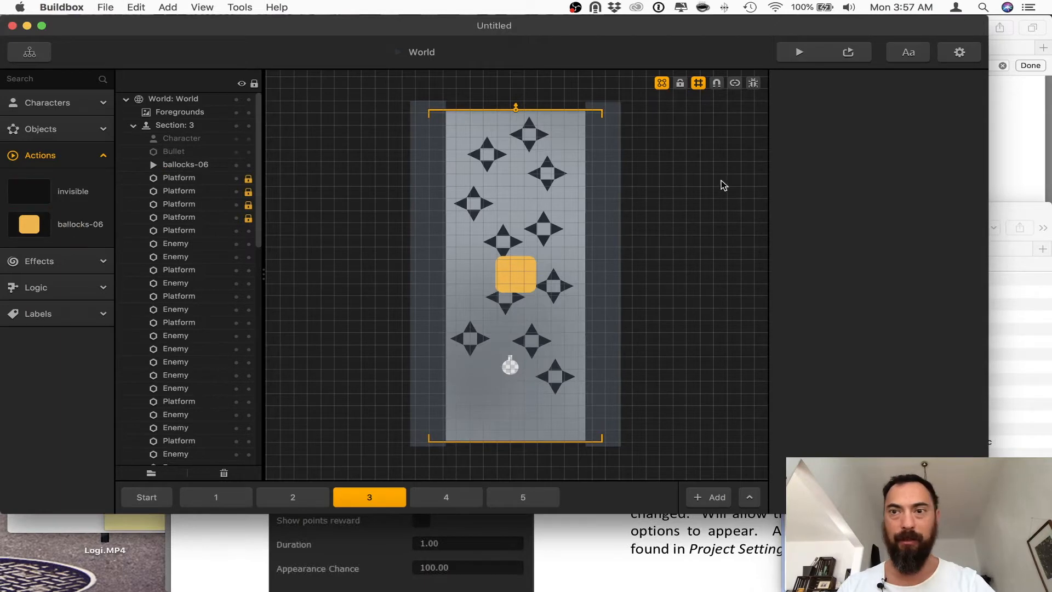
click(930, 202)
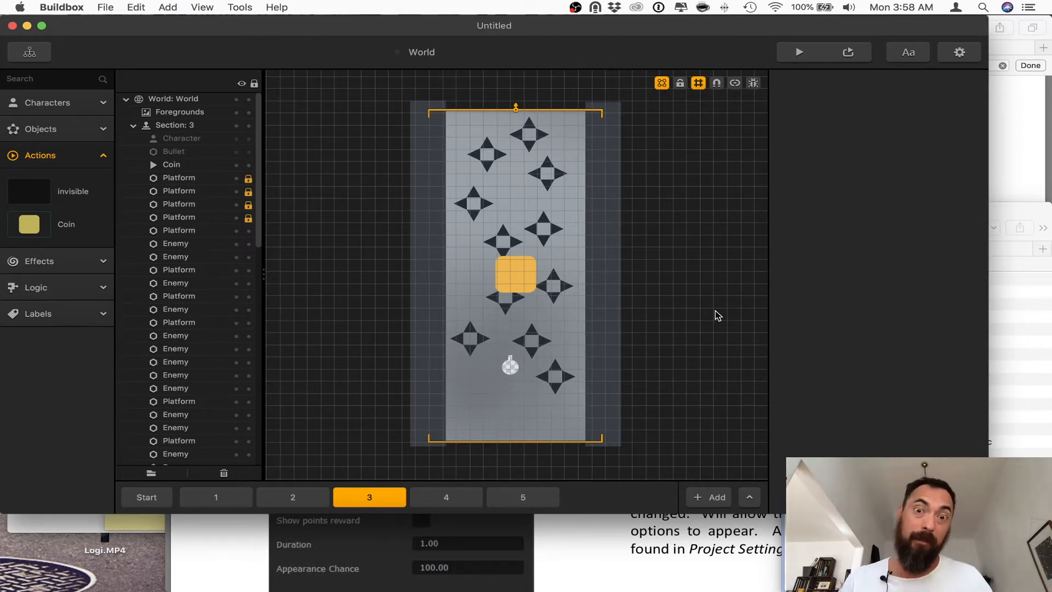
mouse_move(527, 288)
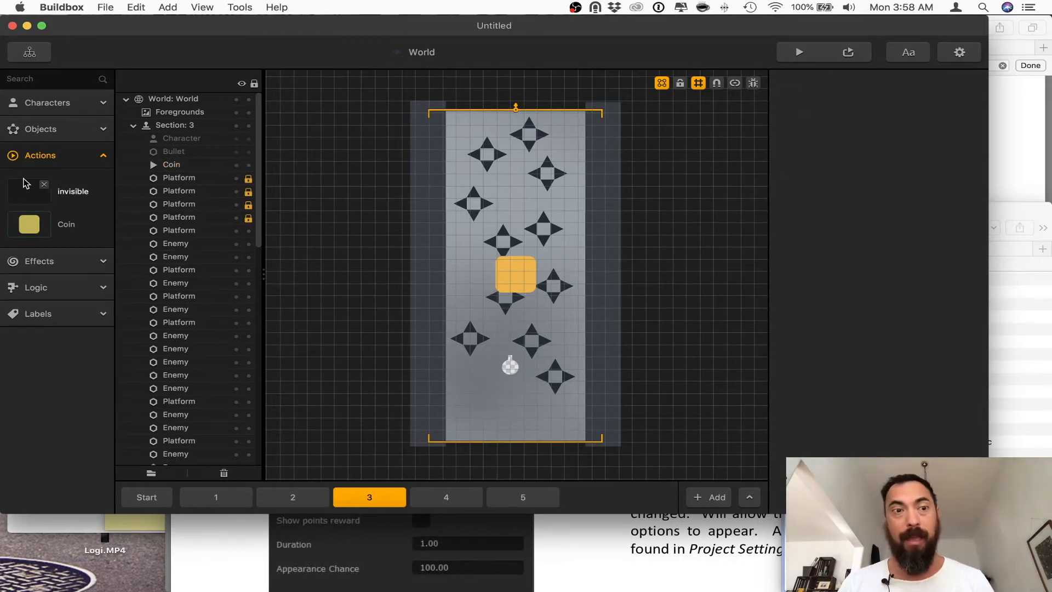
- Show the Coin action's settings with its 10-coin reward and enable the points reward display
click(28, 223)
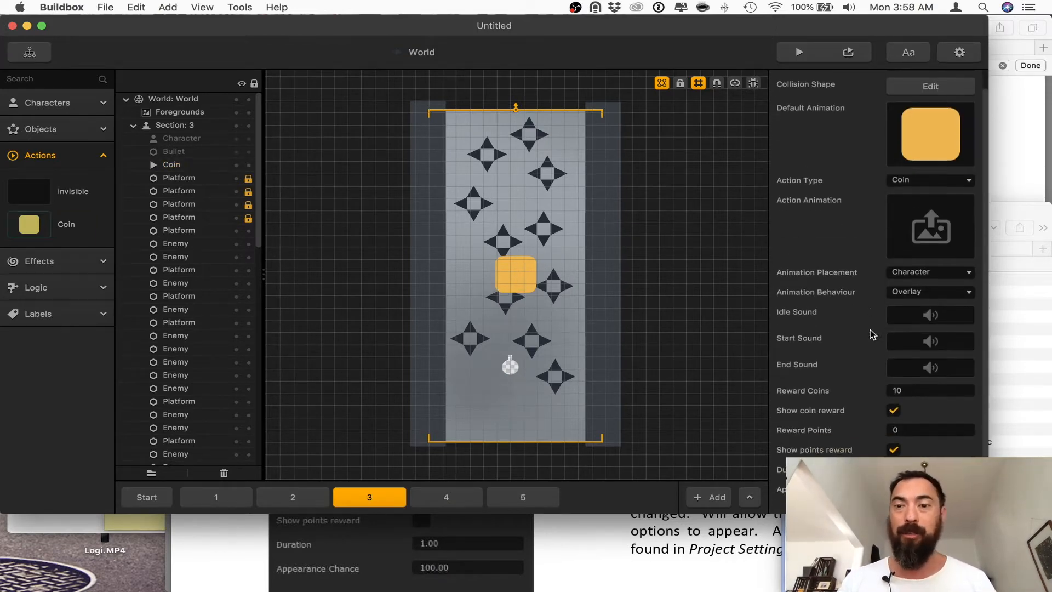
scroll(down, 3)
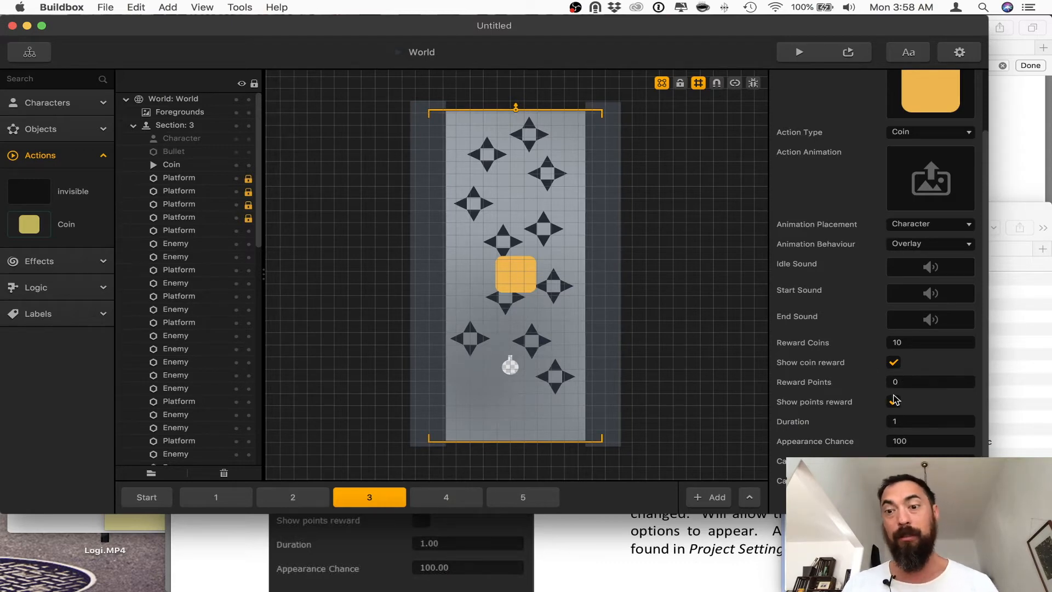
click(893, 401)
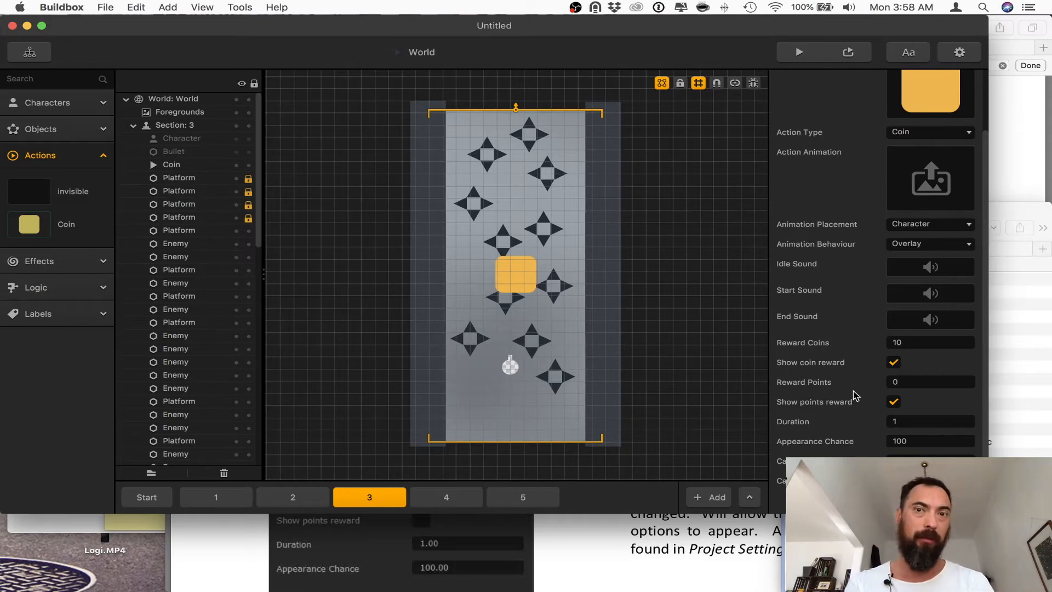
mouse_move(825, 210)
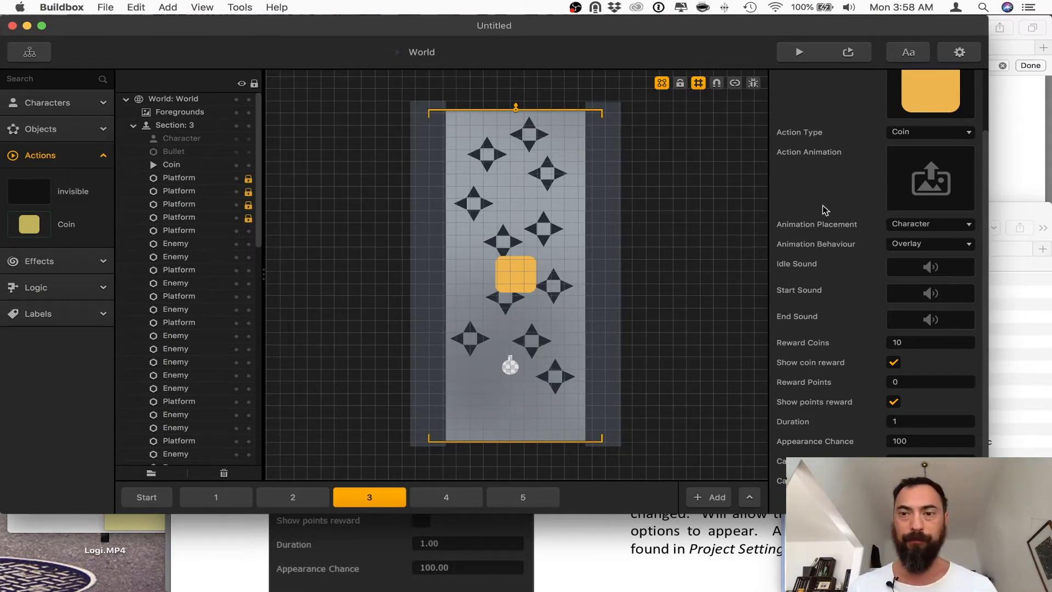
mouse_move(907, 239)
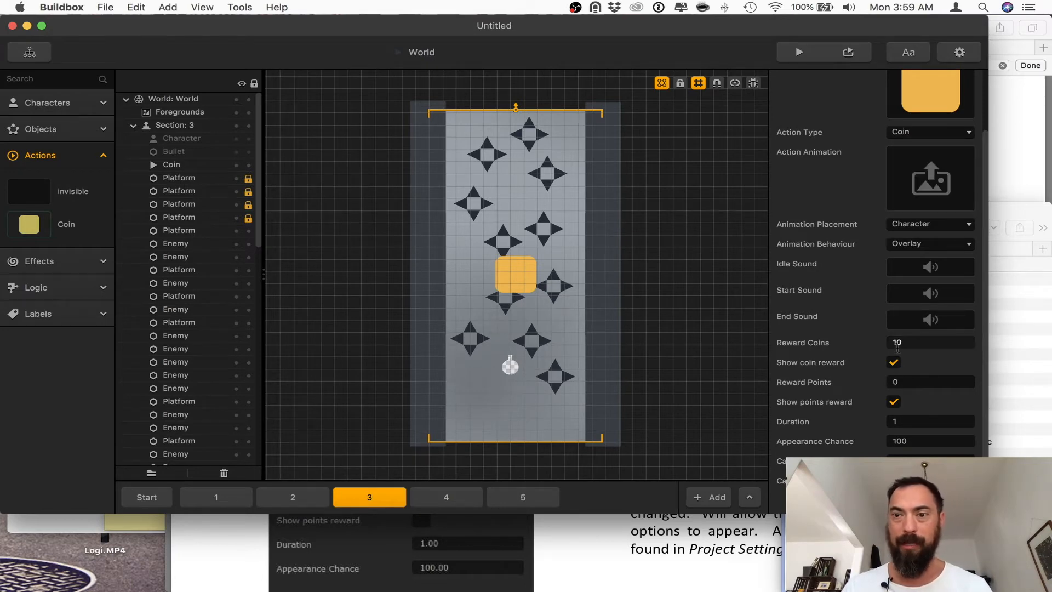
- Change the Coin reward to 1 coin, keeping duration 1 and appearance chance 100
triple_click(931, 342)
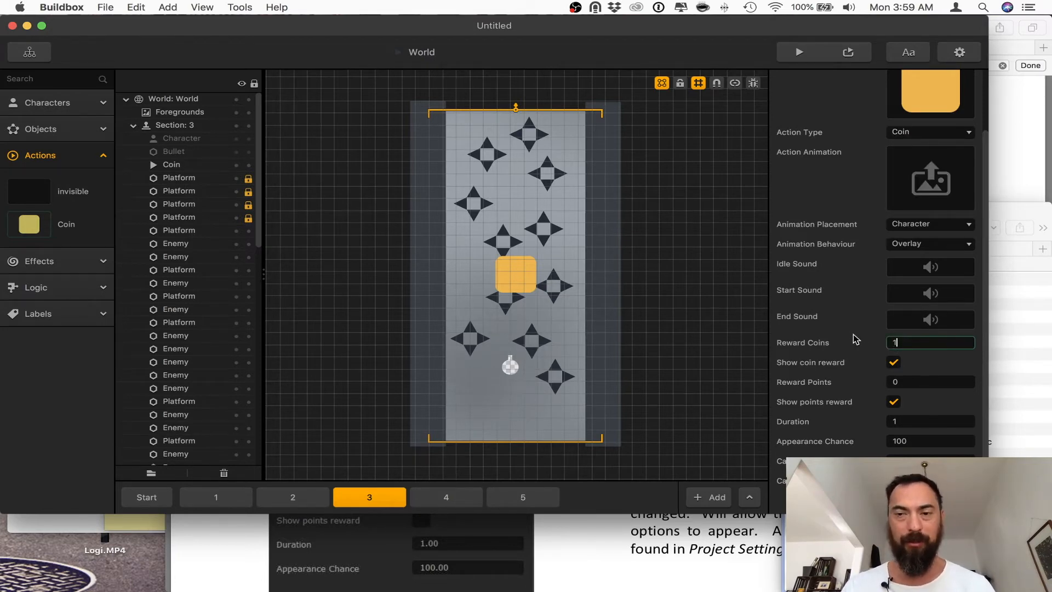
mouse_move(876, 405)
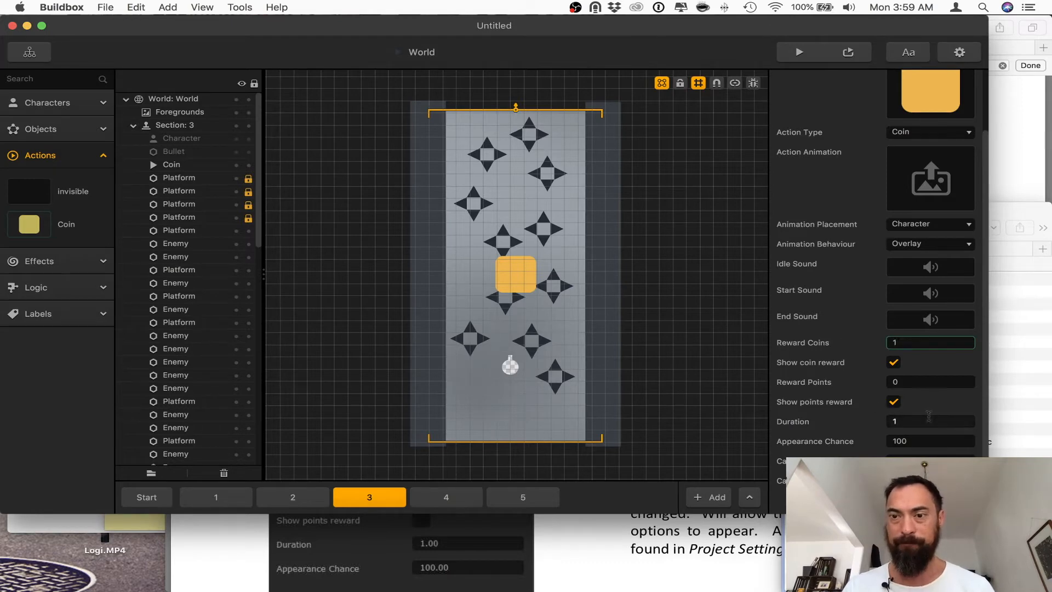
click(930, 421)
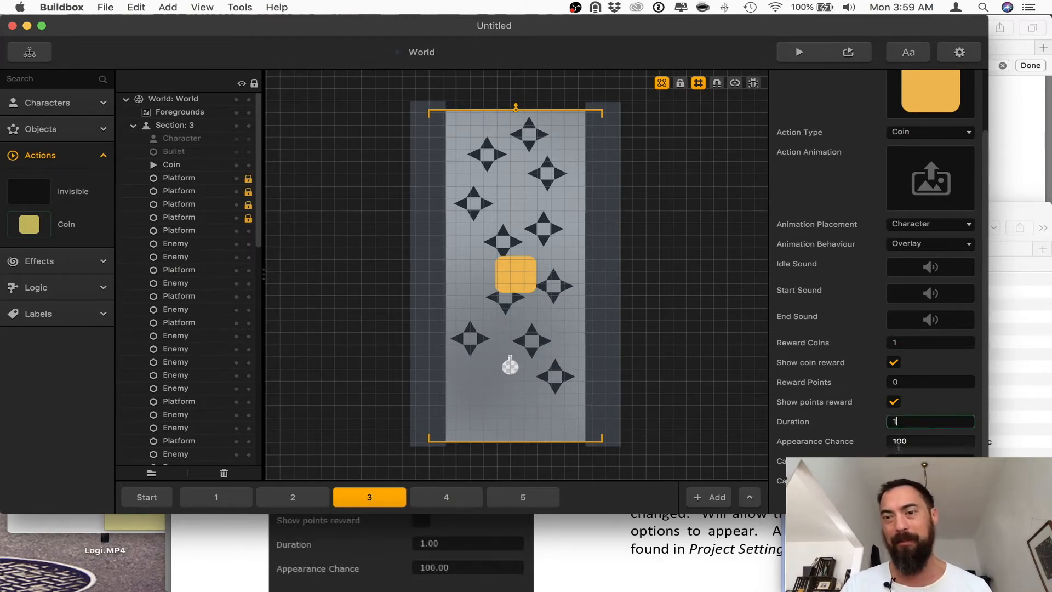
click(930, 441)
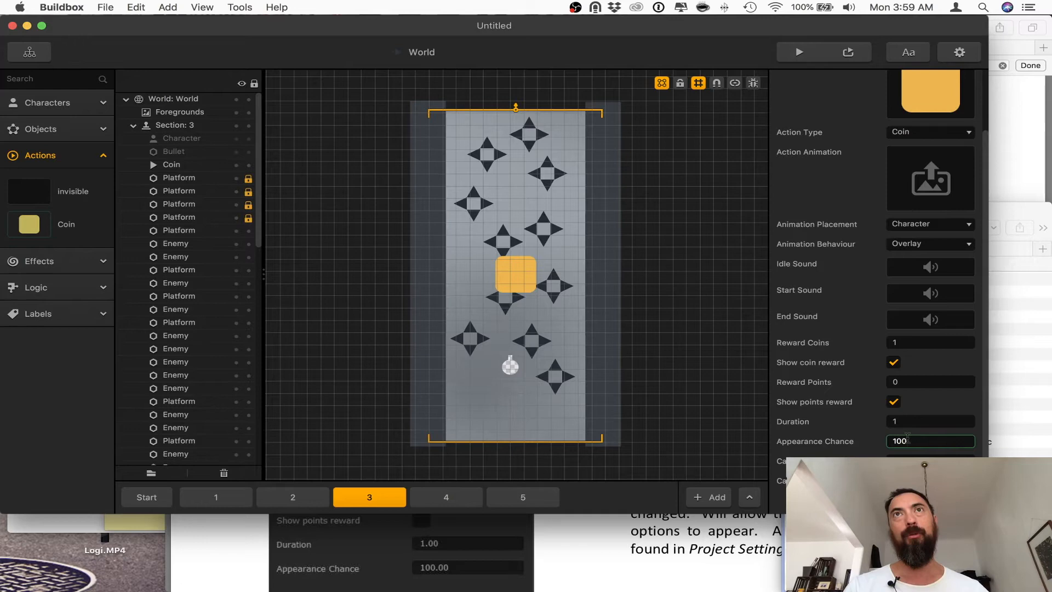
click(930, 440)
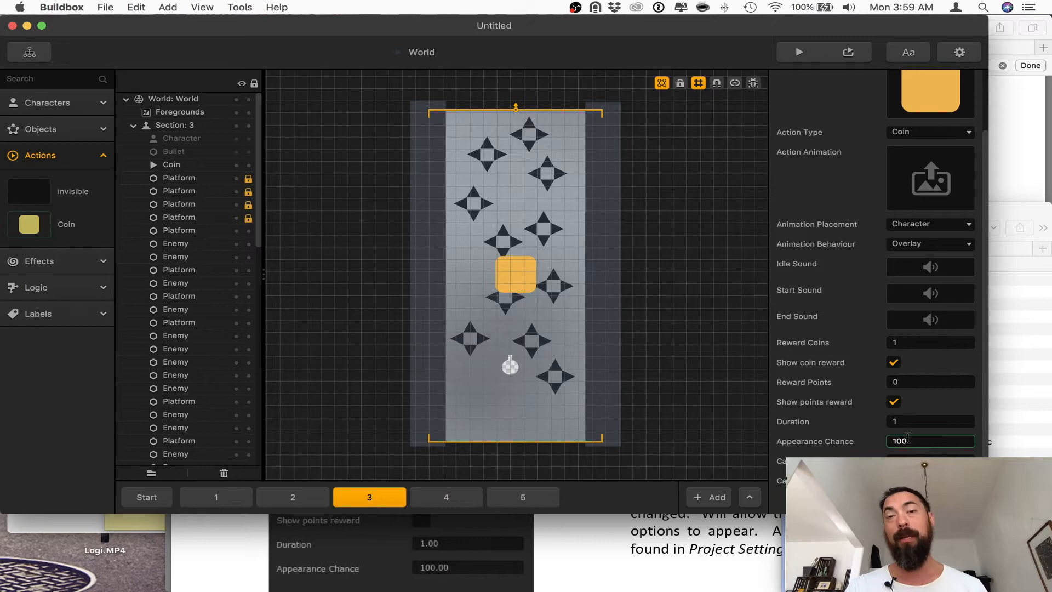
click(931, 440)
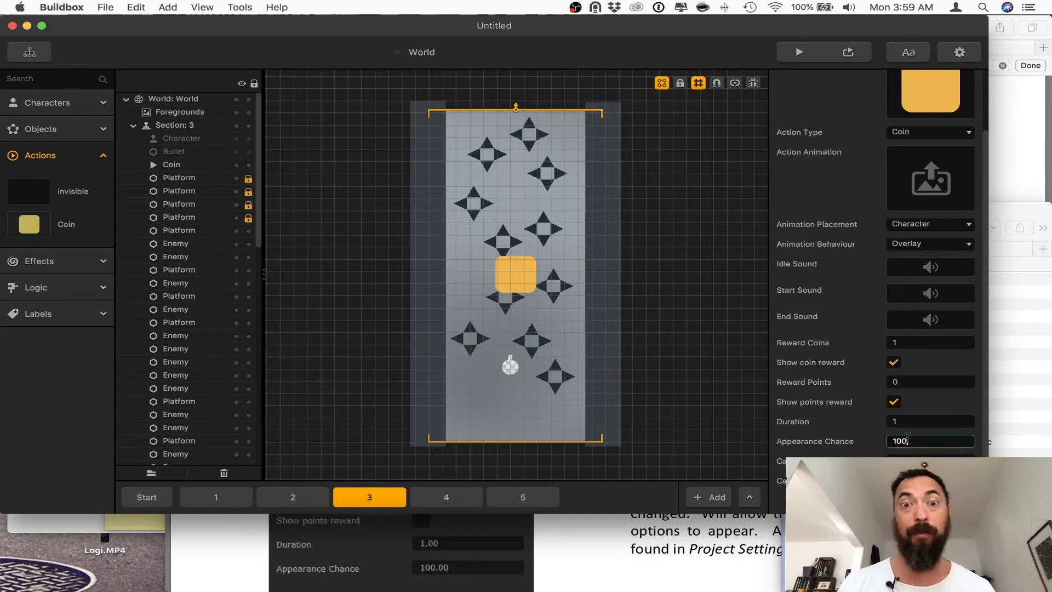
mouse_move(525, 277)
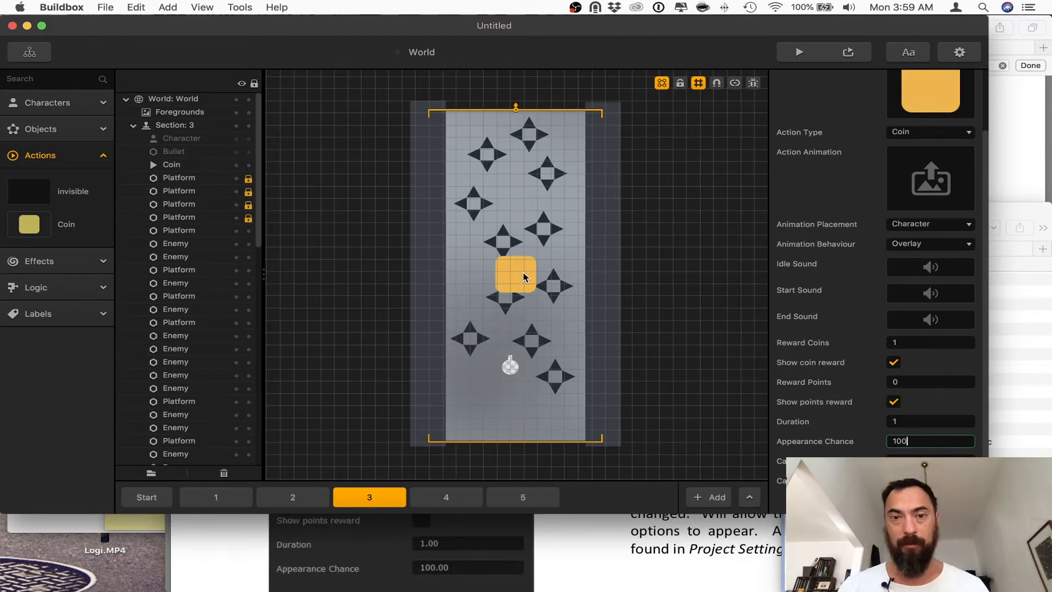
- Set the World UI score label's Score Type to Coins via the Game Mind Map
click(28, 52)
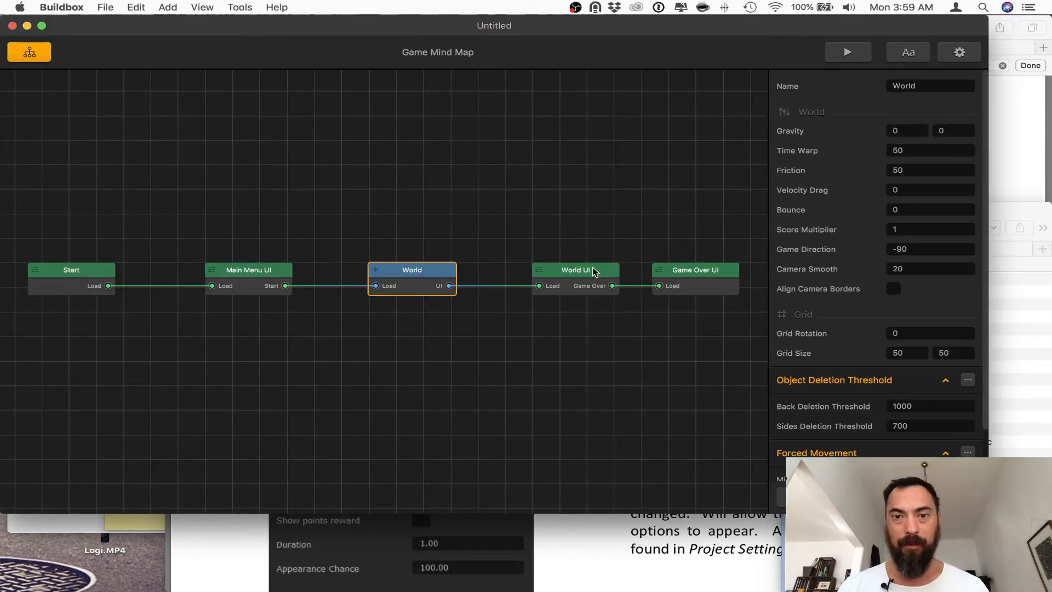
double_click(575, 269)
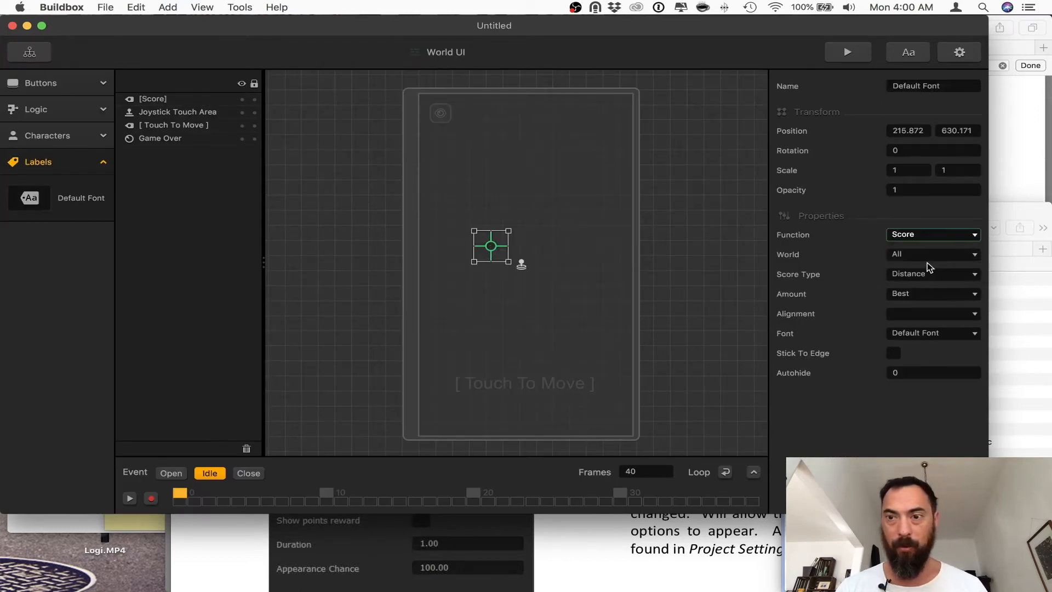
click(932, 274)
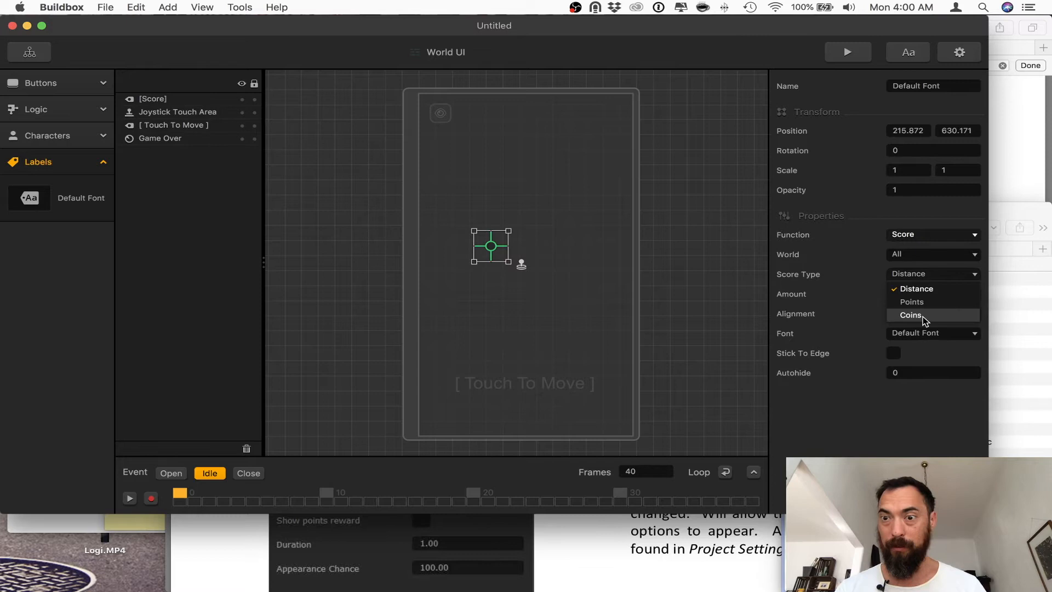
click(911, 314)
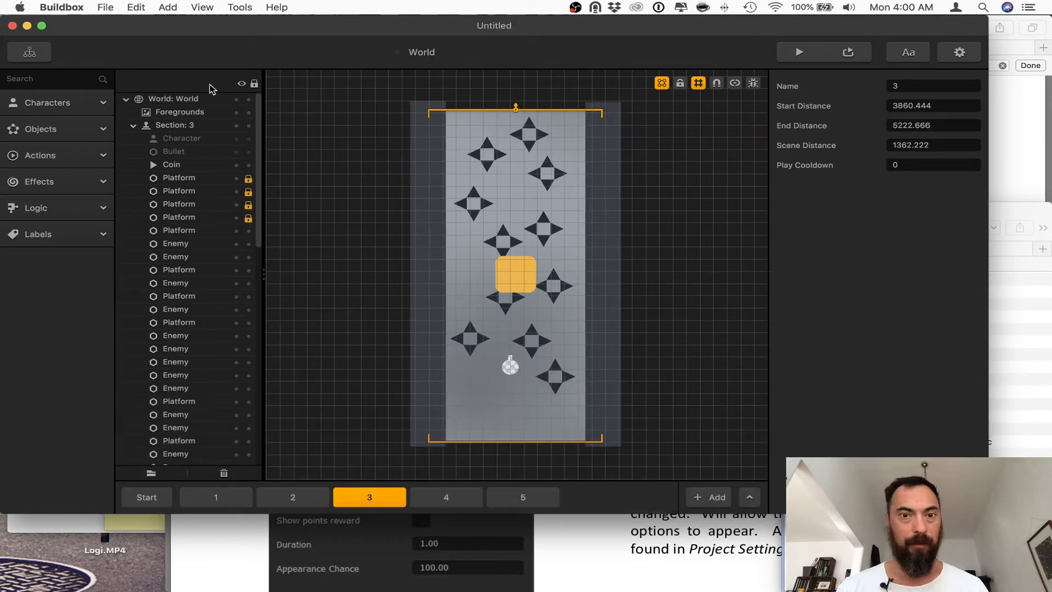
- Reposition the Coin toward the lower left in section 1 and preview the game until game over
click(172, 165)
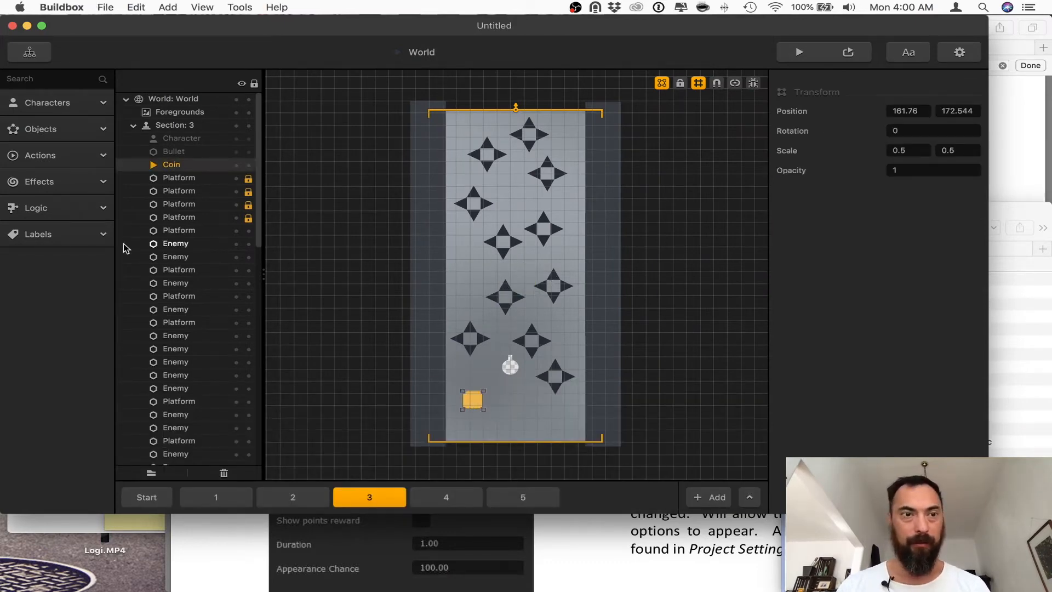
click(446, 496)
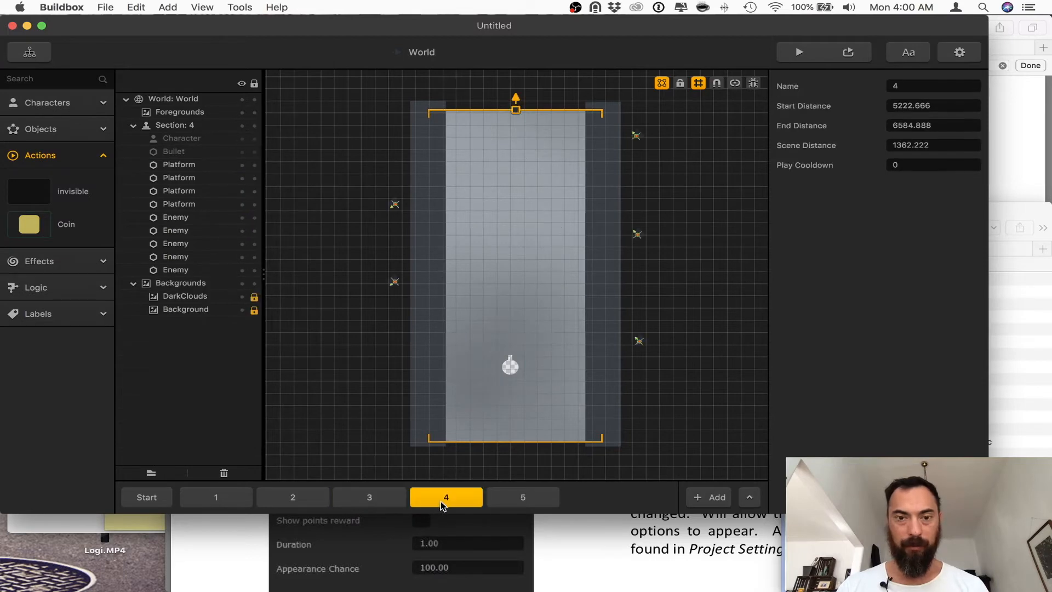
click(216, 498)
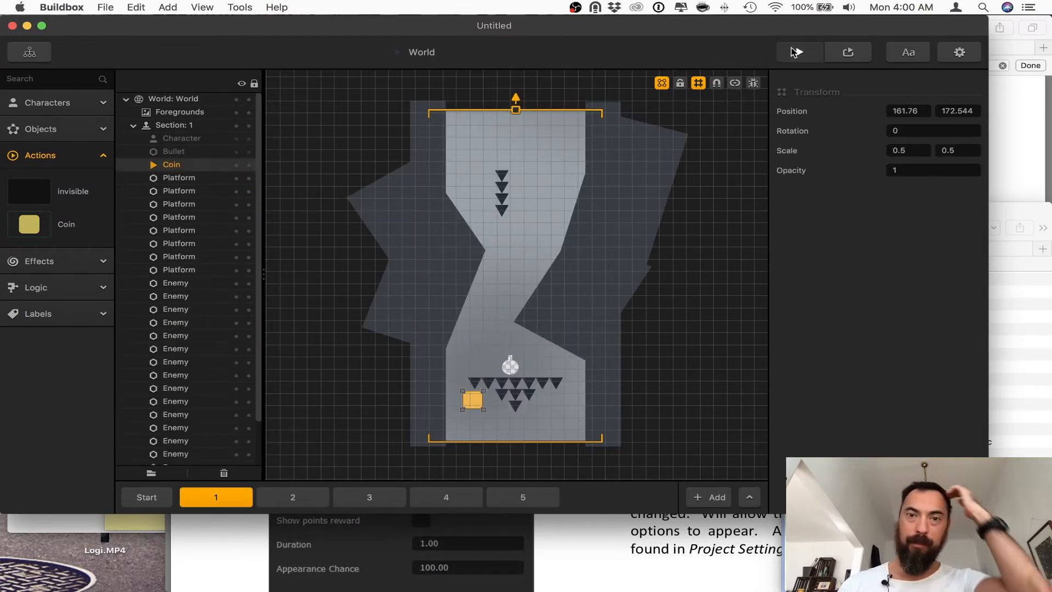
click(798, 52)
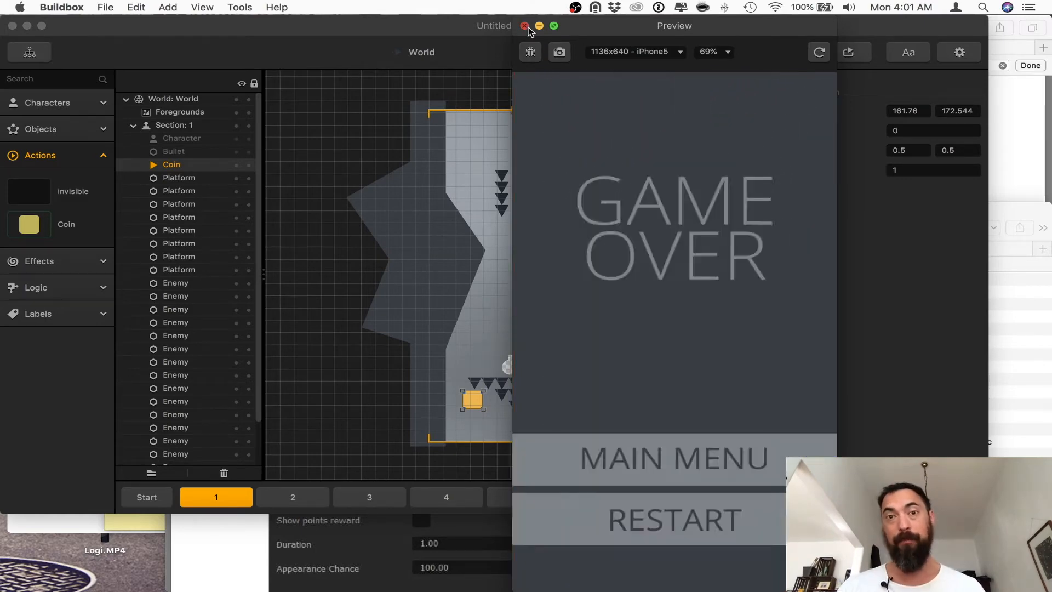
click(525, 25)
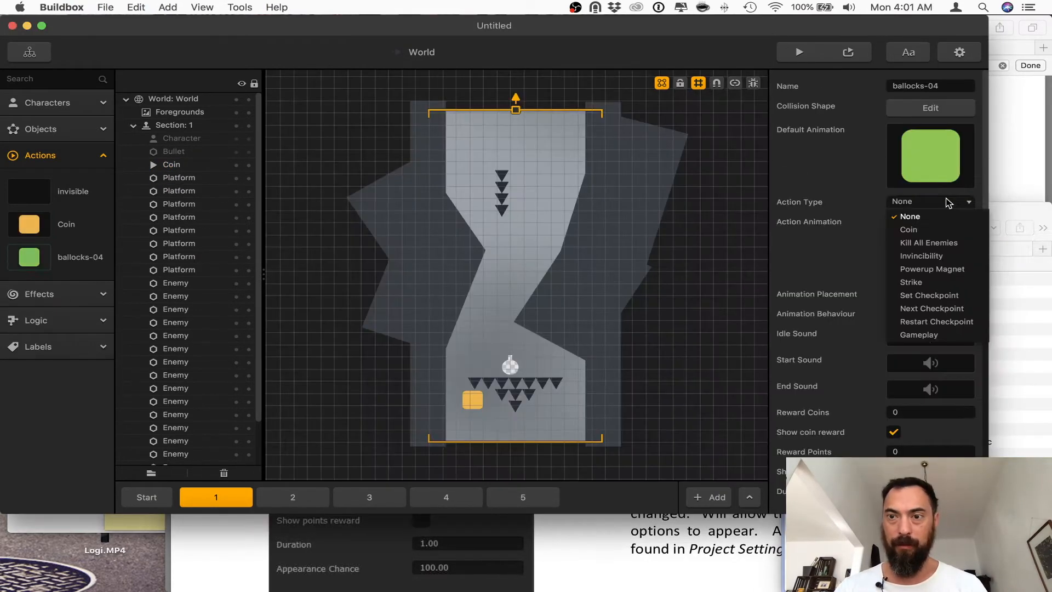
- Set the green ballocks-04 action's type to Kill All Enemies
click(928, 242)
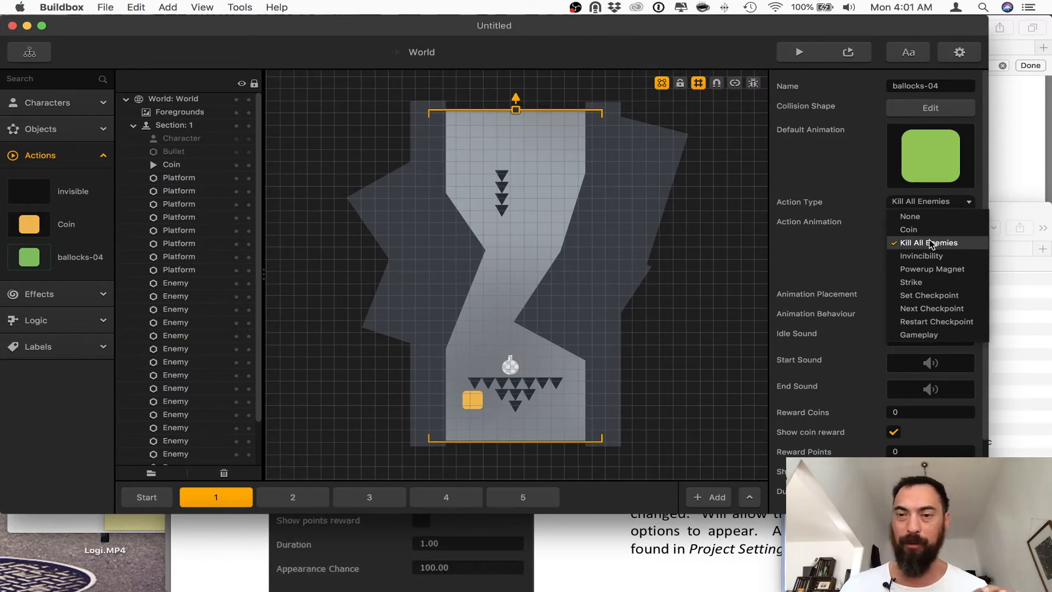
mouse_move(931, 256)
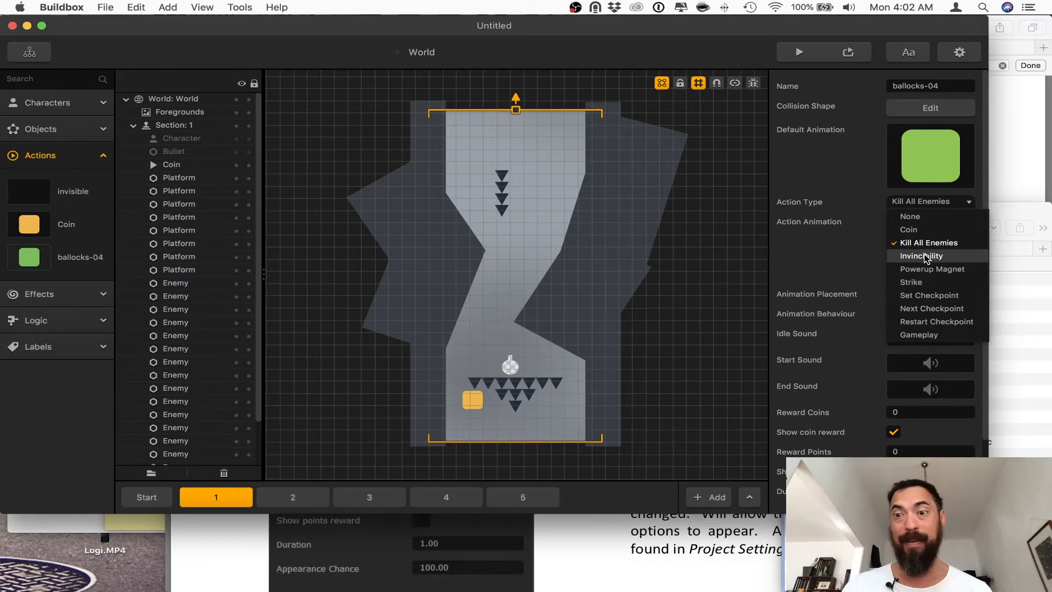
mouse_move(926, 282)
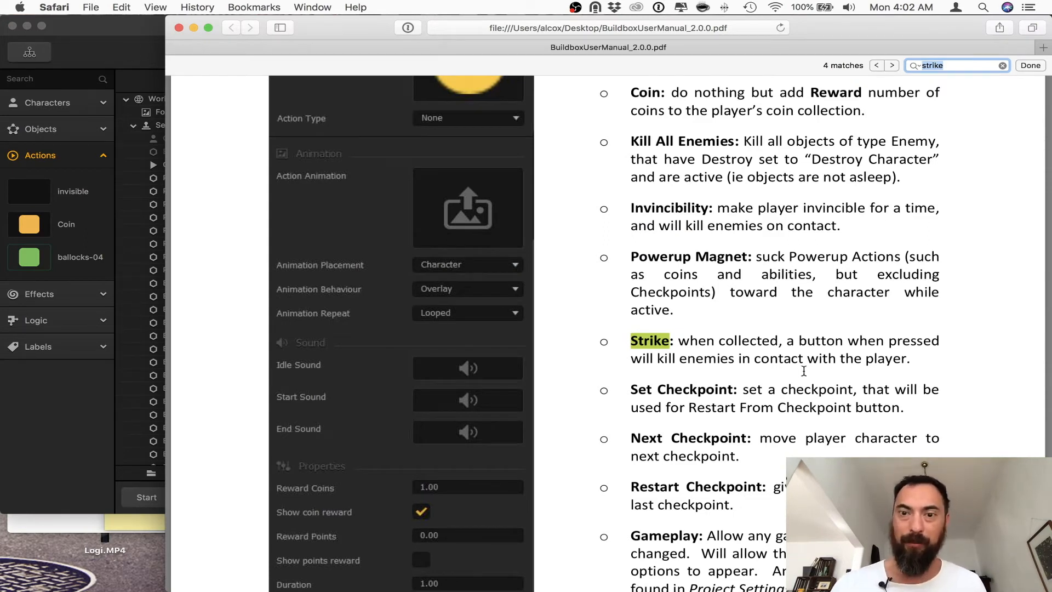
mouse_move(679, 369)
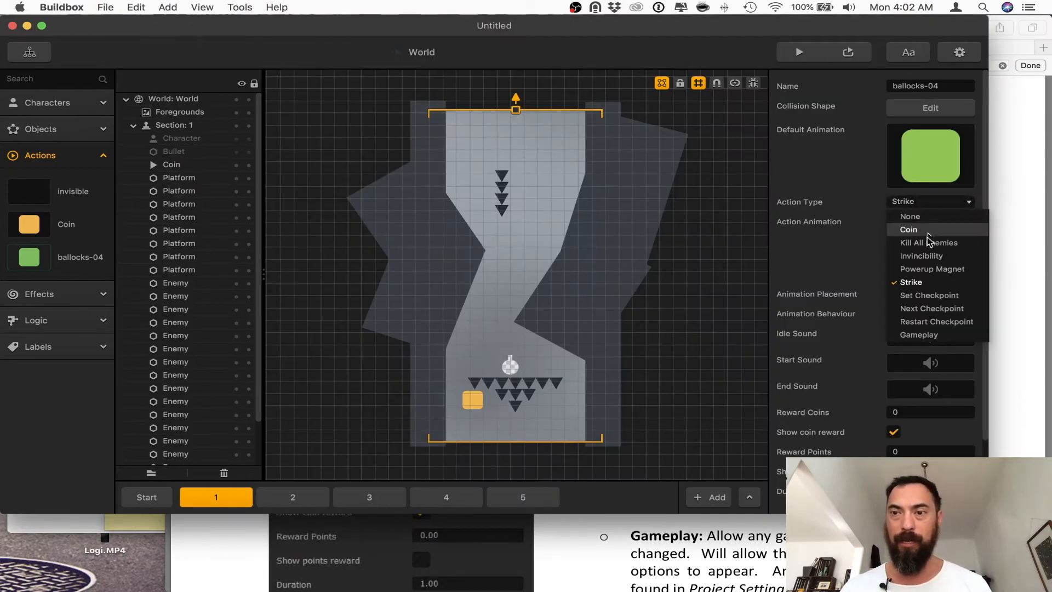
- Keep the green action as Kill All Enemies and hide its coin and points reward displays
click(928, 242)
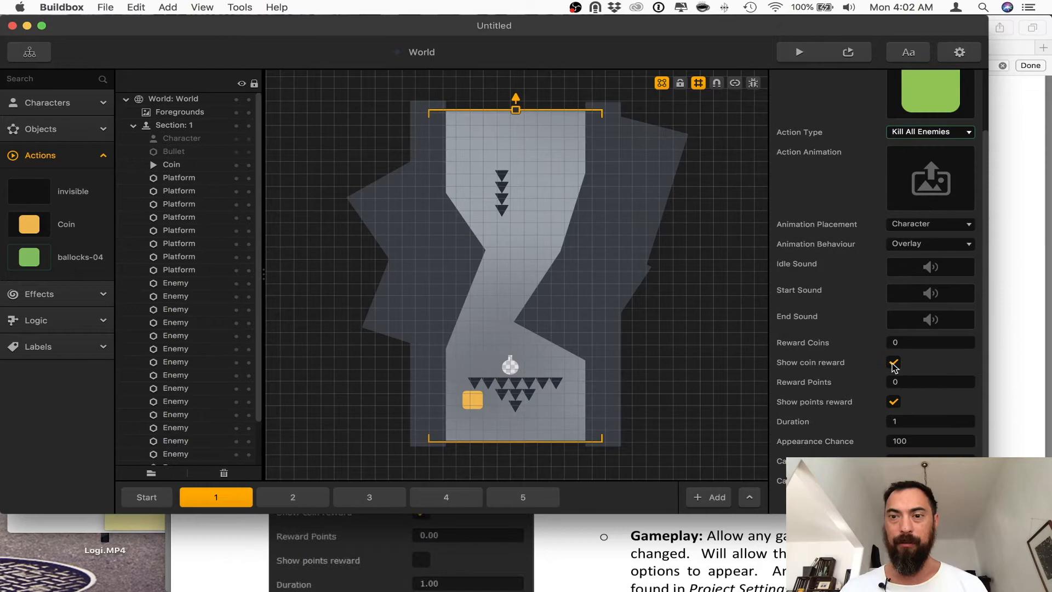
click(894, 363)
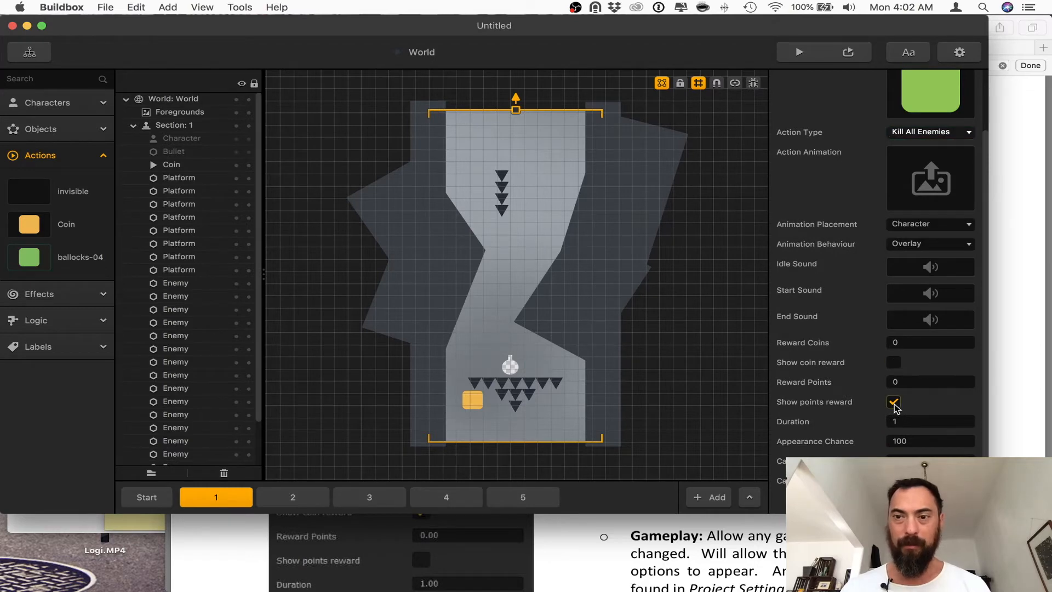
click(895, 401)
text(kil)
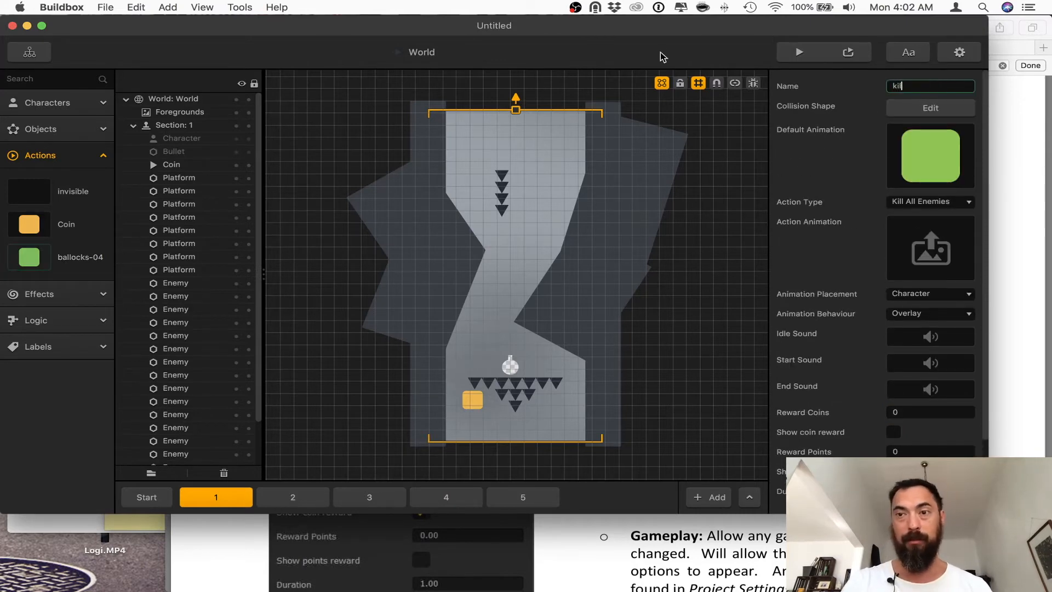
- Name the green action 'kill al enemy' and reopen the World scene to place it in section 1
scroll(down, 3)
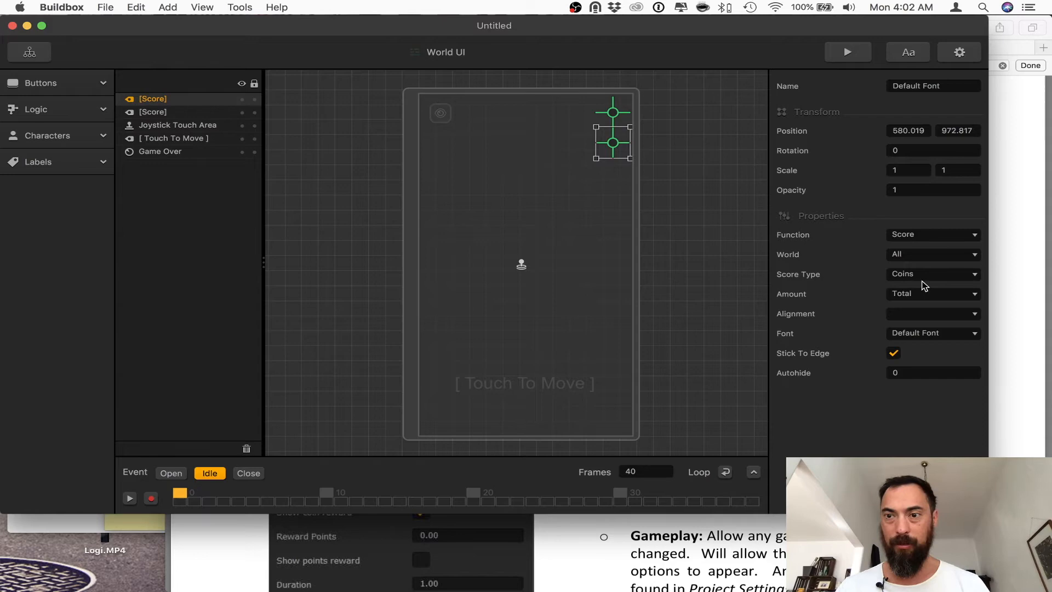
click(29, 52)
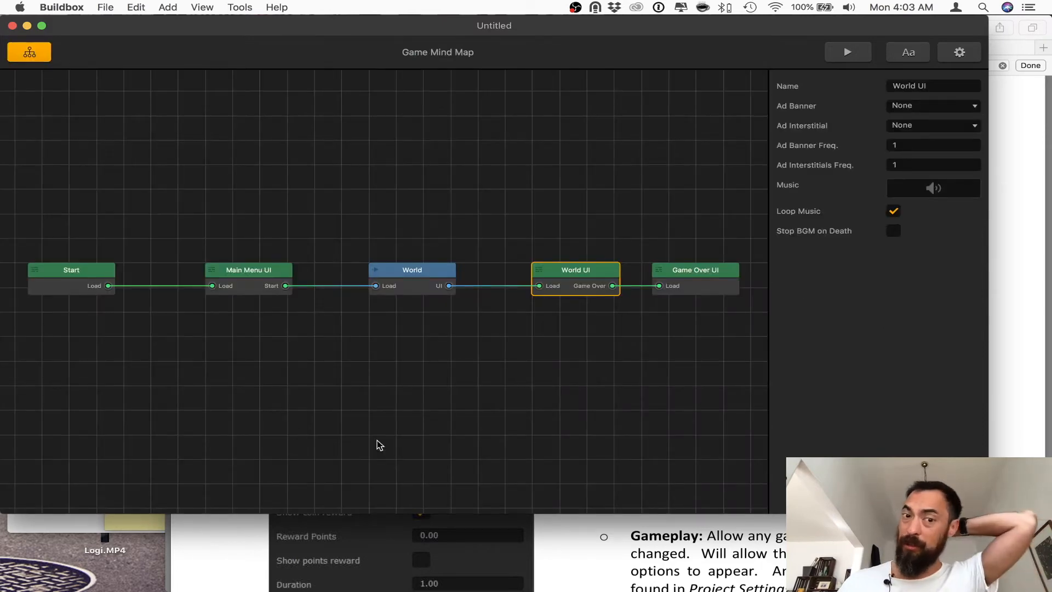
click(412, 270)
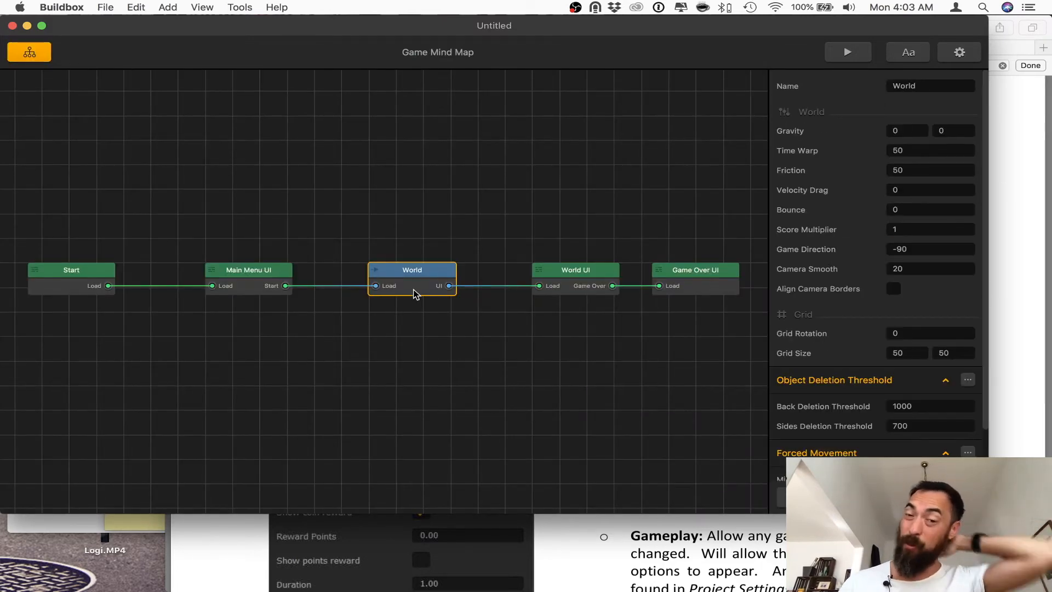
double_click(411, 270)
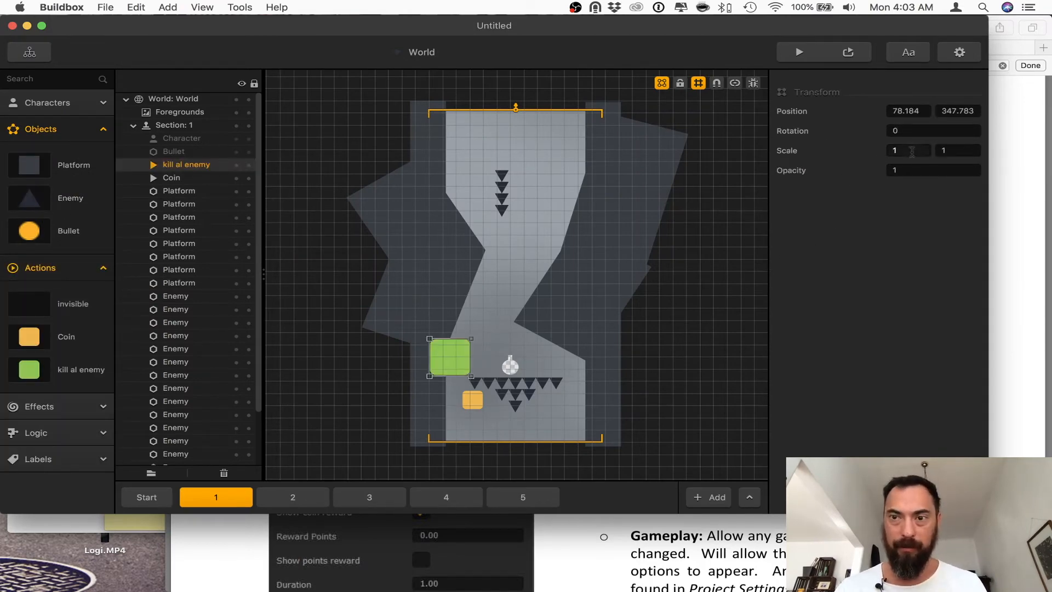
- Place a kill al enemy pickup in section 5 right of the lower spikes and check the tall platform's preset
click(798, 51)
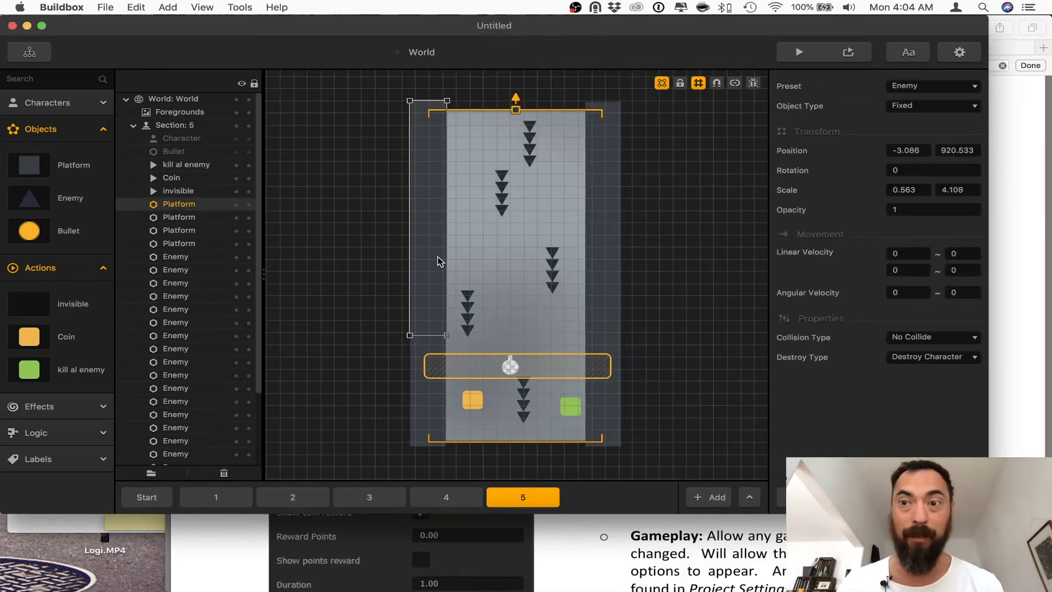
mouse_move(906, 94)
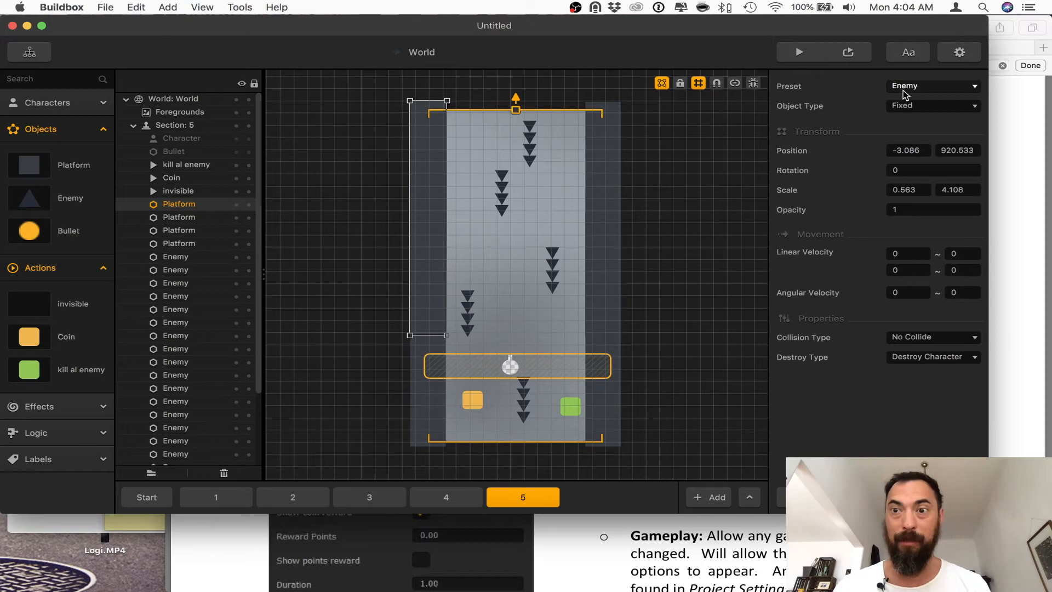
click(571, 408)
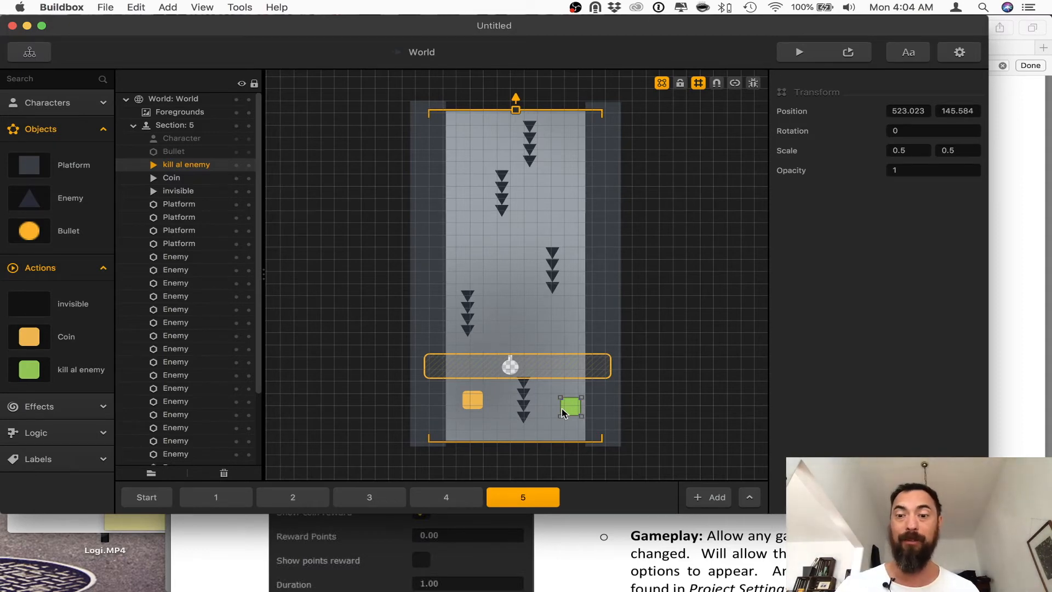
click(570, 408)
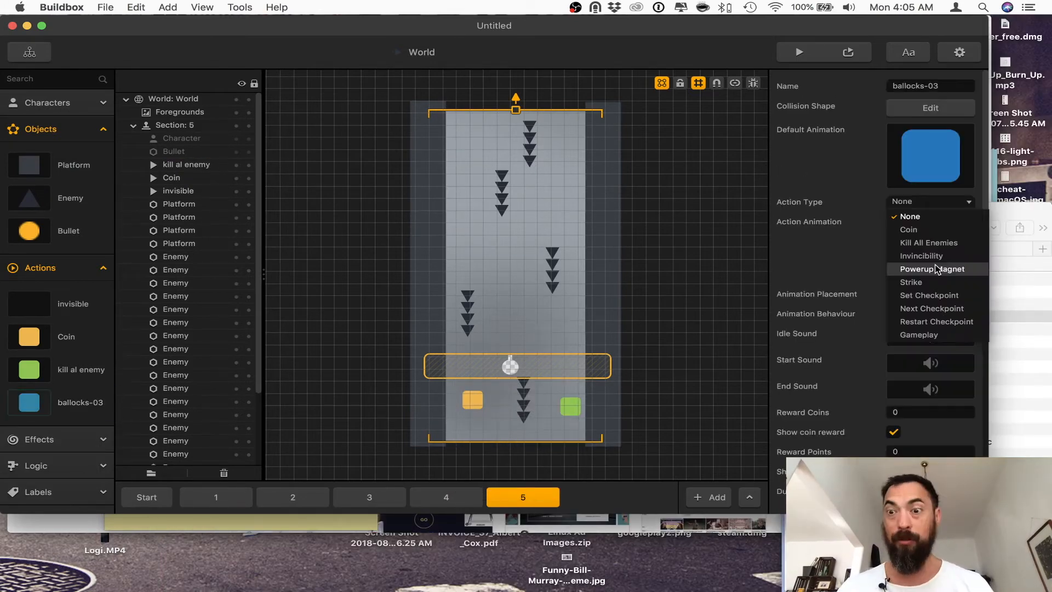
- Set the new blue ballocks-03 action's type to Powerup Magnet
click(931, 269)
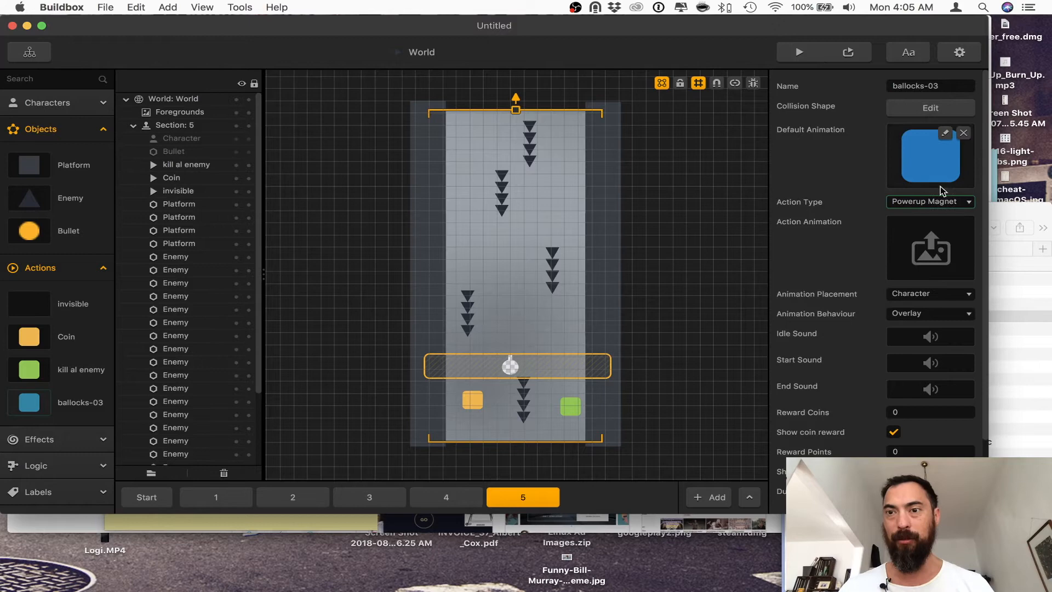
mouse_move(828, 281)
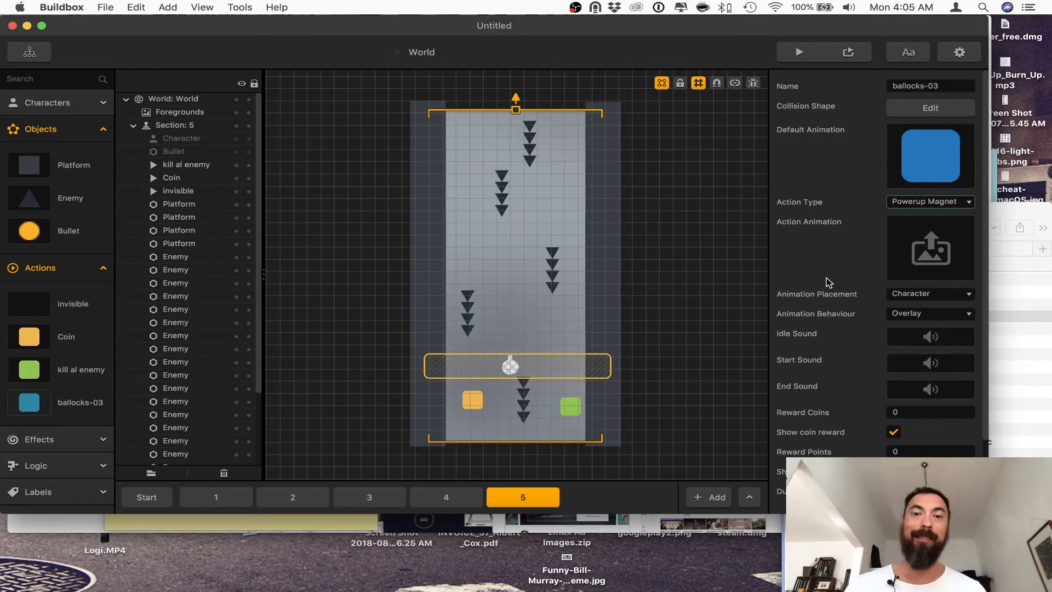
mouse_move(629, 399)
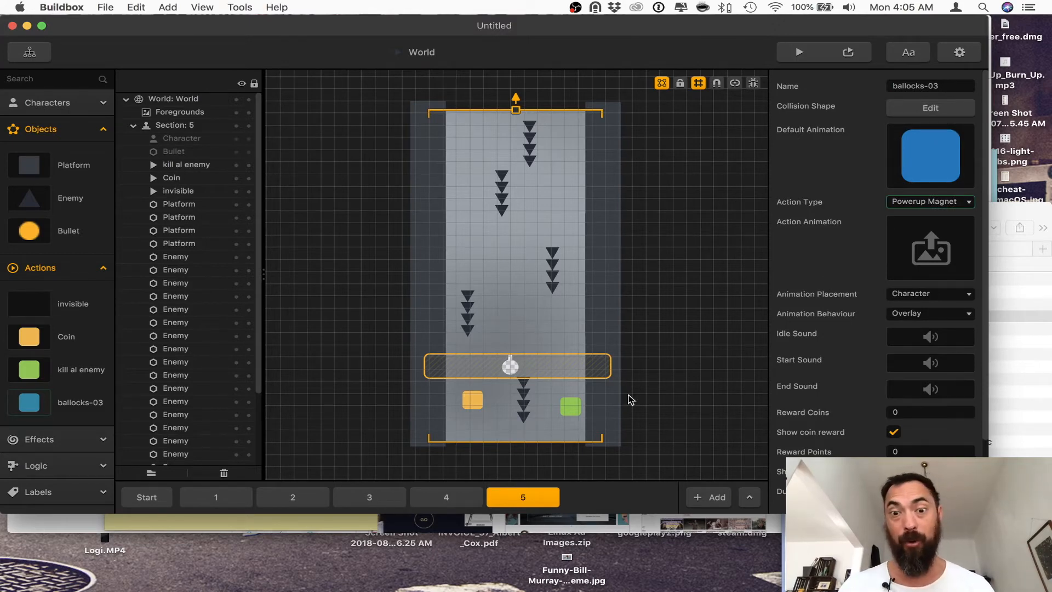
- Review the coin and Power Up Magnet placement across sections 5, 3, 2 and 1
click(471, 400)
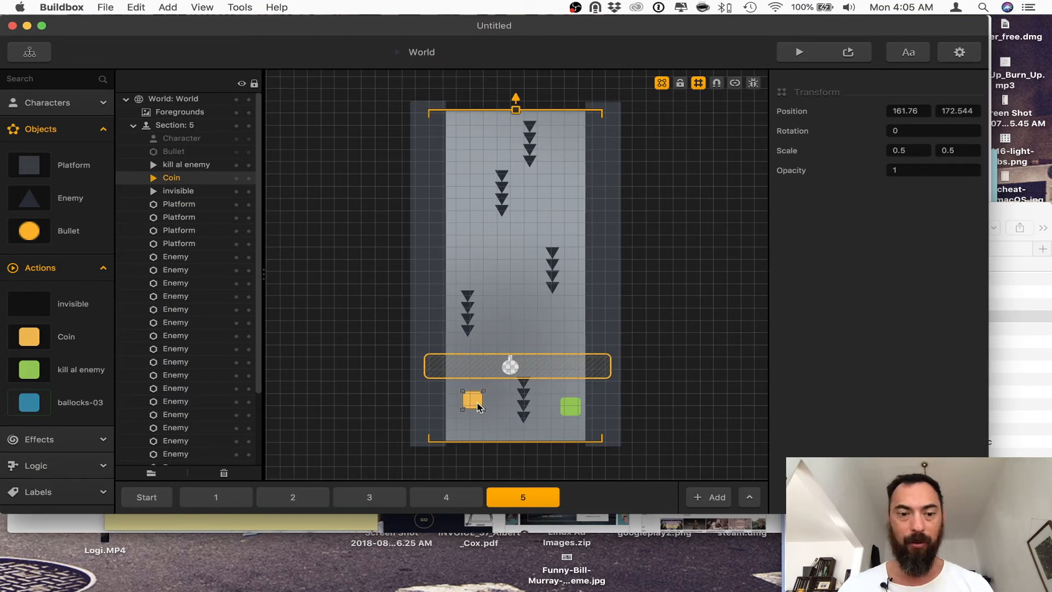
click(369, 497)
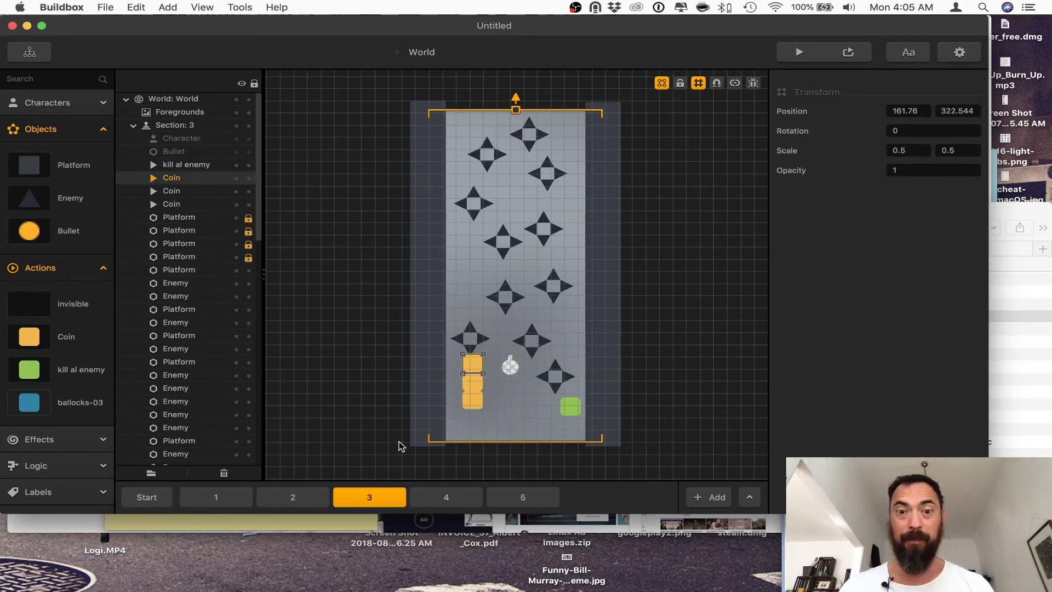
click(291, 496)
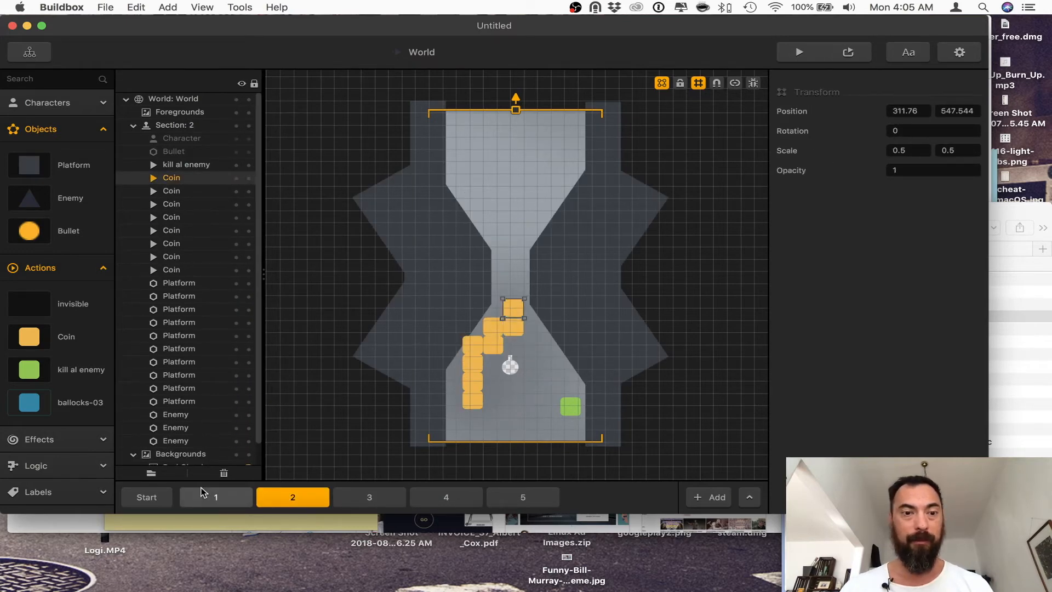
click(216, 496)
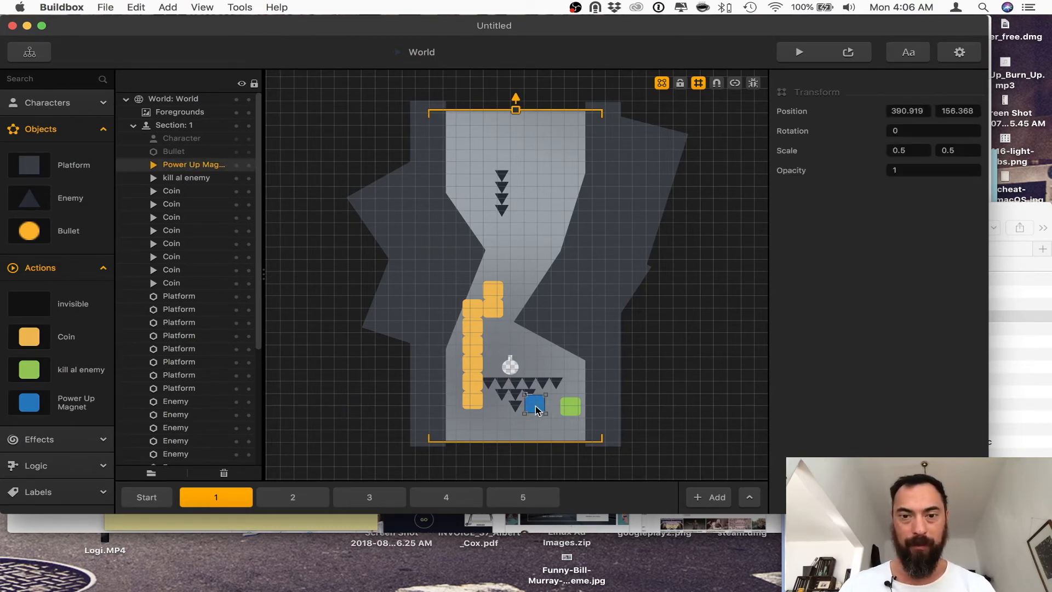
- Place the Power Up Magnet near section 2's bottom right, then return to section 5
click(292, 496)
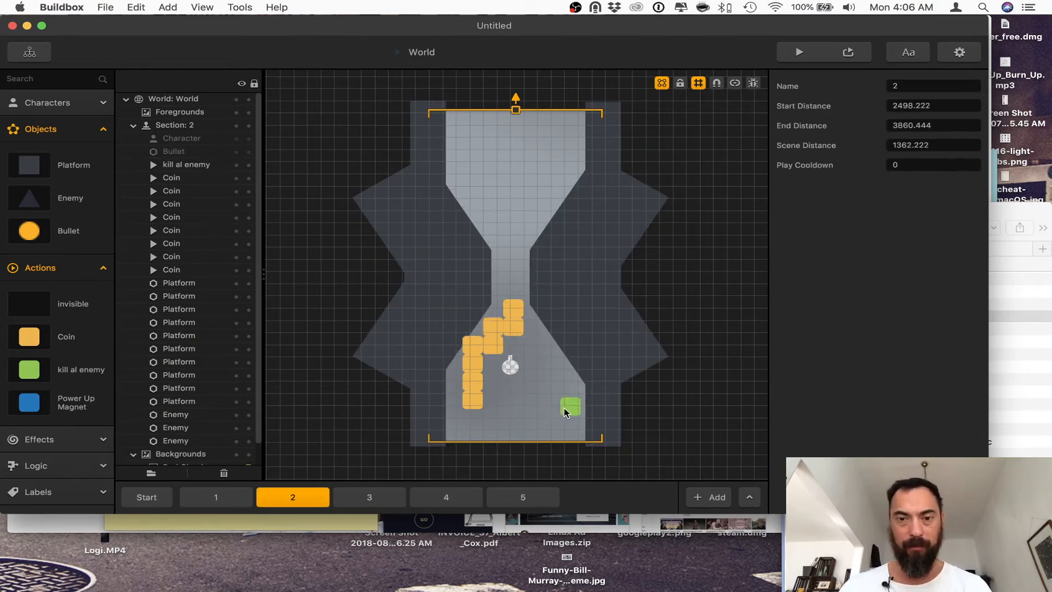
click(569, 406)
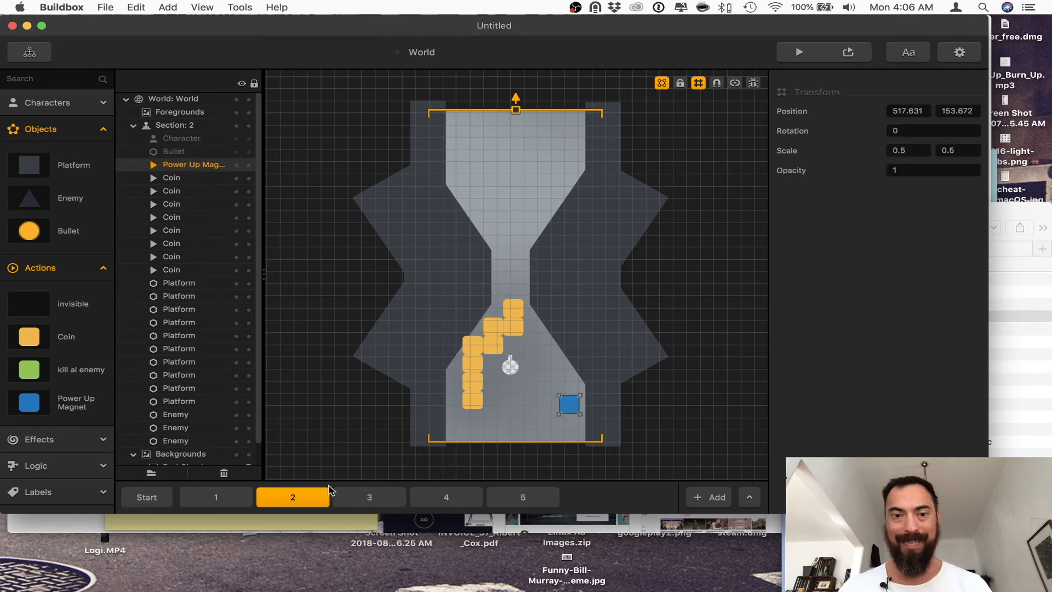
click(368, 497)
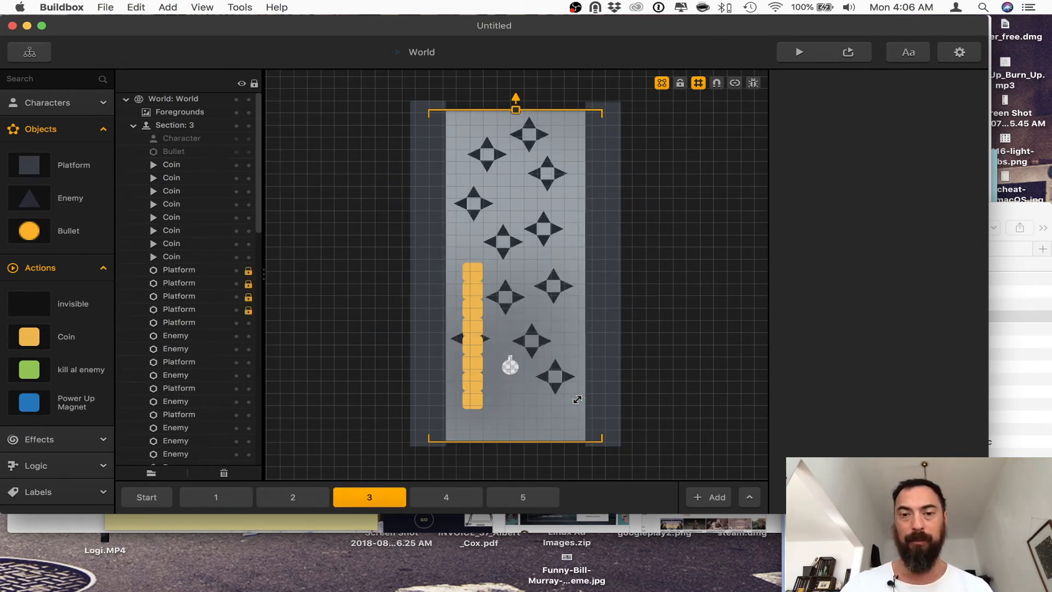
click(521, 497)
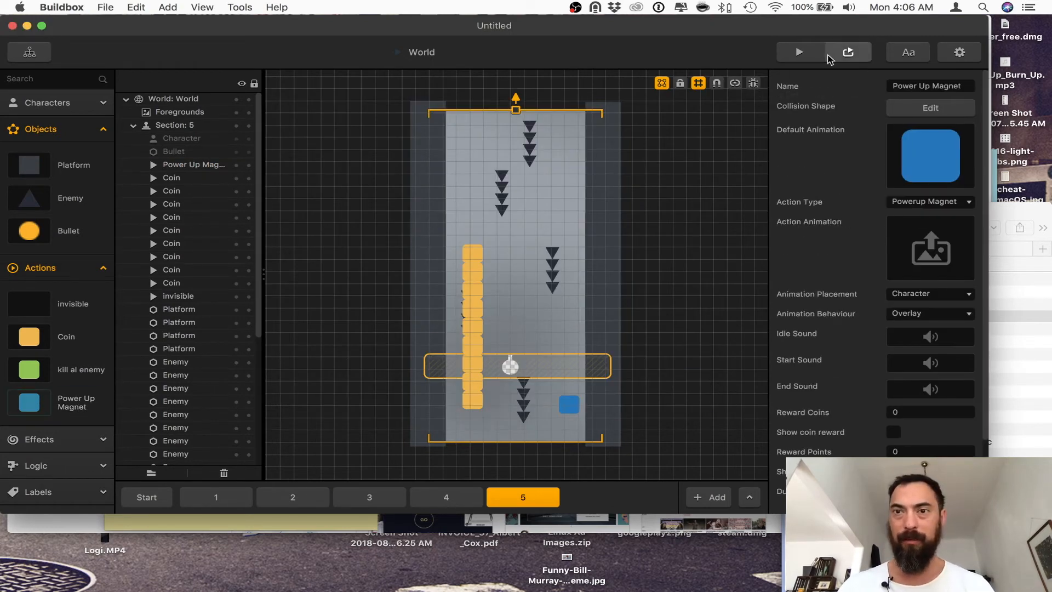
- Preview the world to watch the Power Up Magnet pull in coins
click(799, 52)
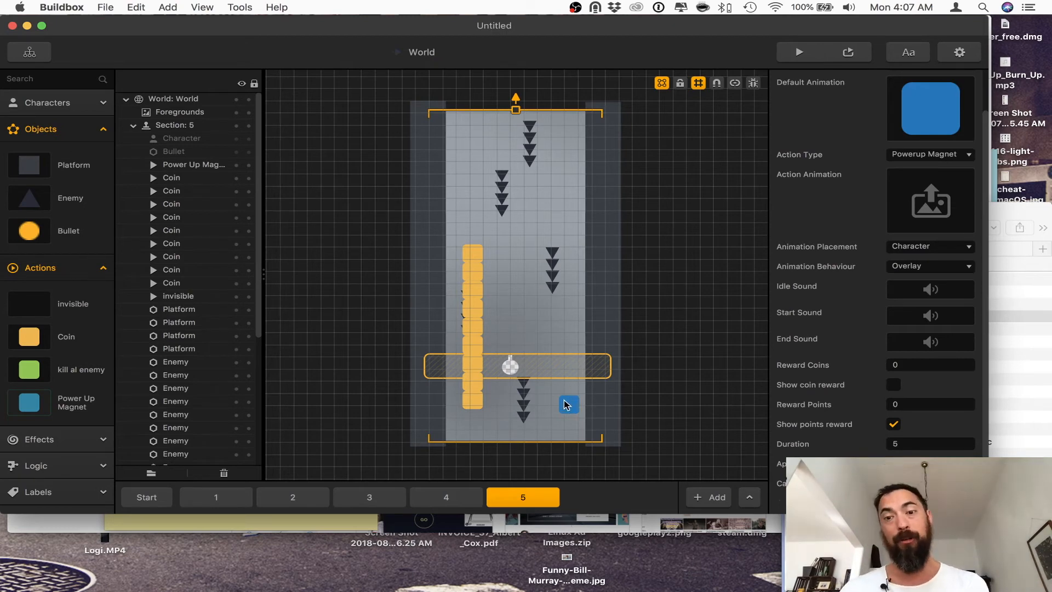
mouse_move(569, 401)
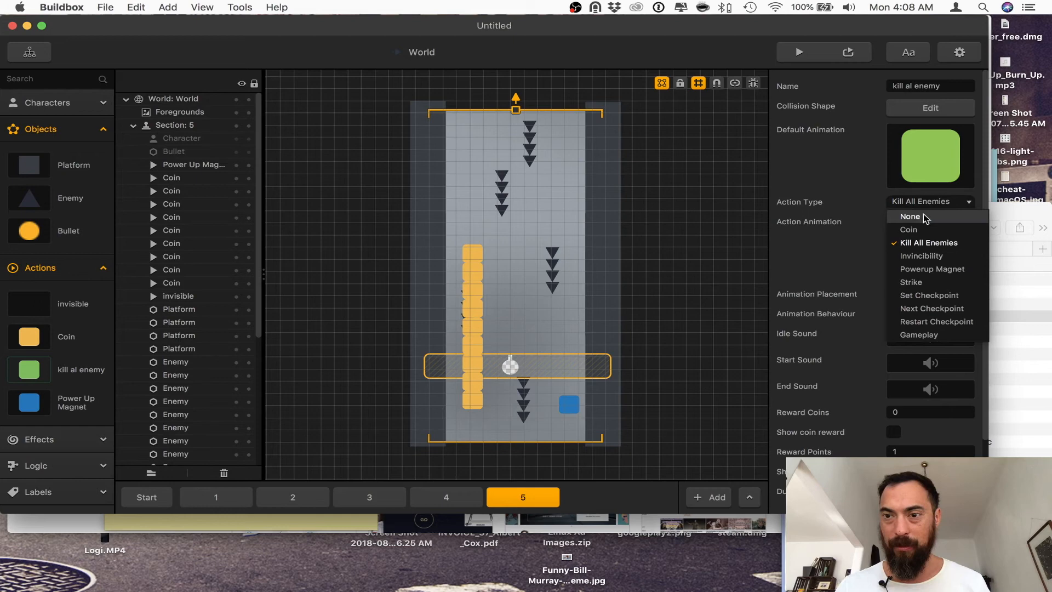
- Make the green action an Invincibility pickup awarding 1 reward point
click(922, 256)
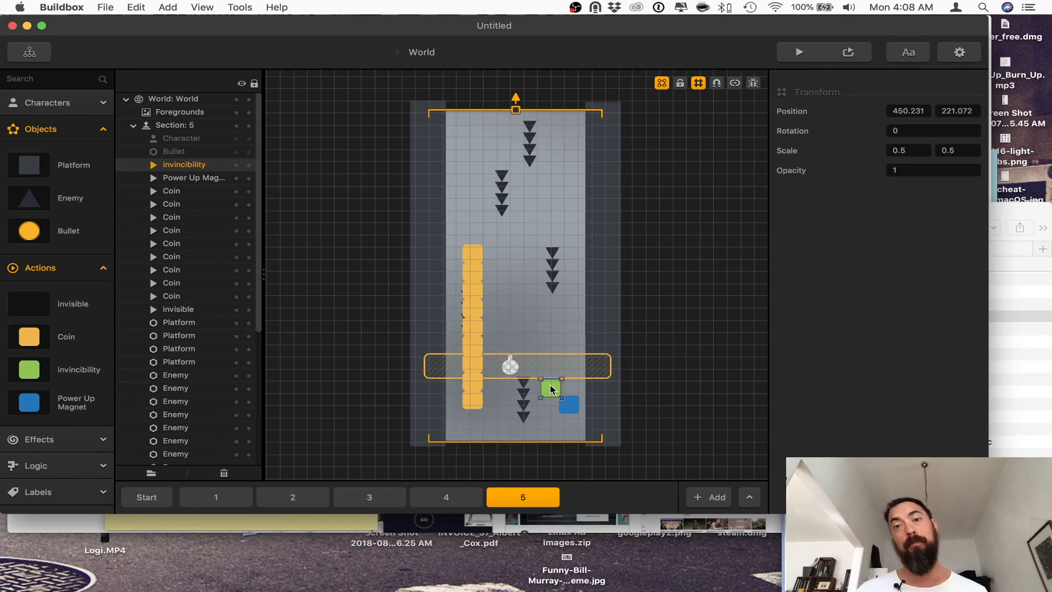
right_click(550, 389)
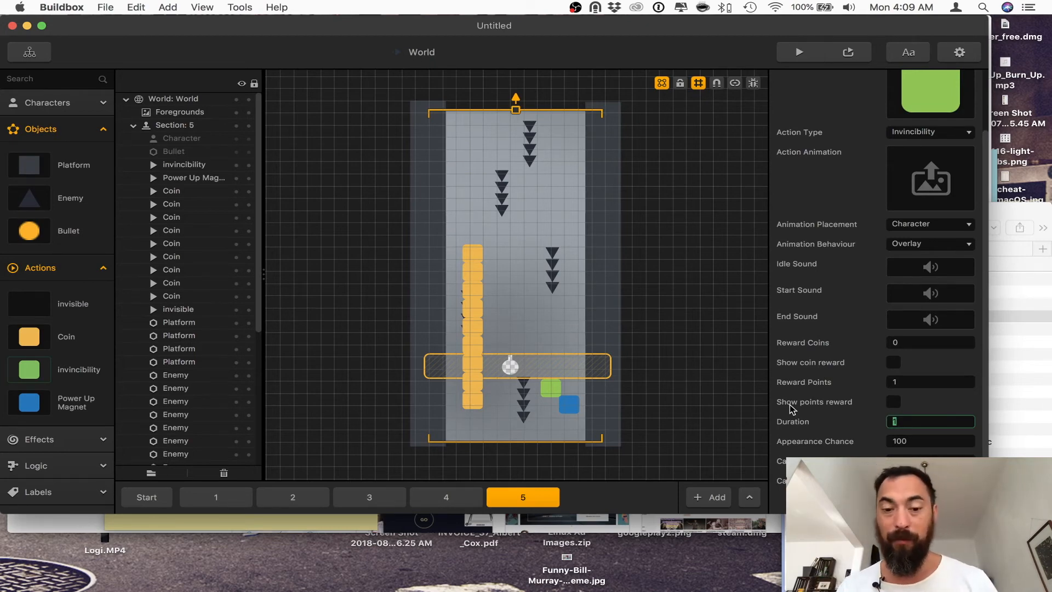
click(931, 381)
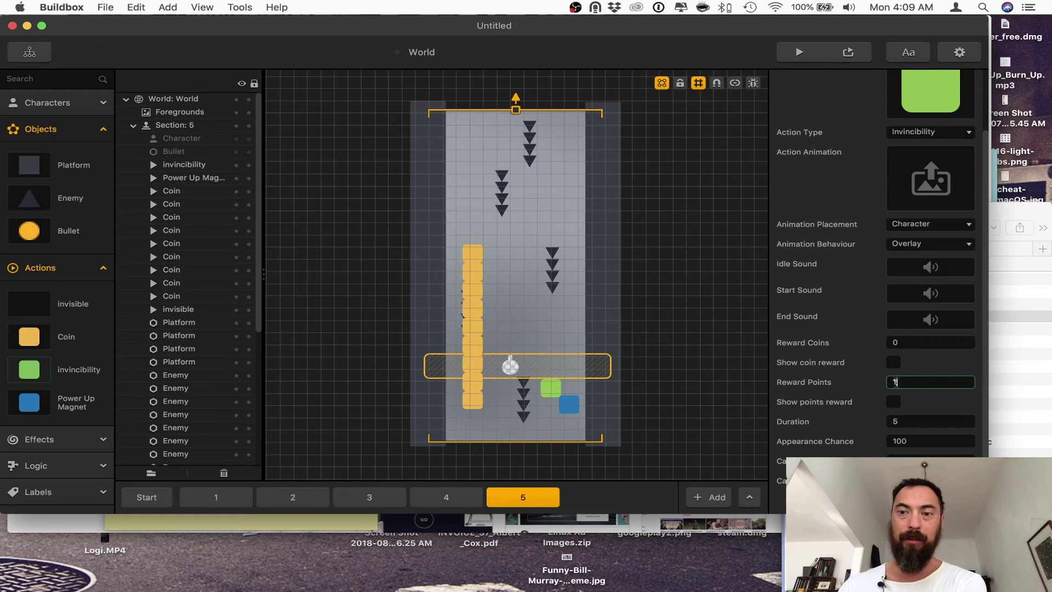
mouse_move(879, 388)
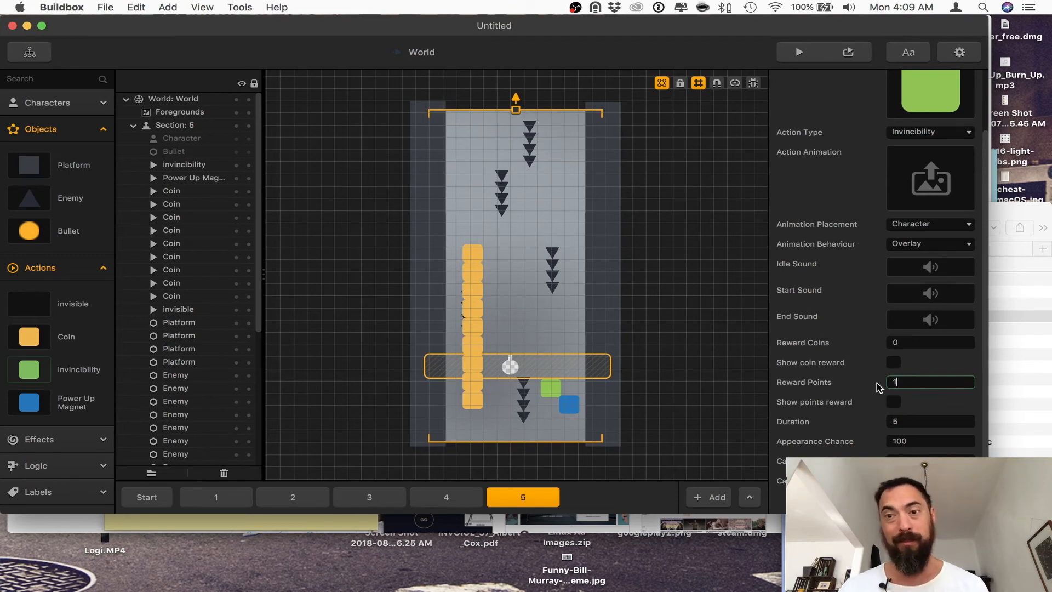
- Try Action animation placement, settle on Character, and keep Animation Behaviour on Overlay
click(967, 224)
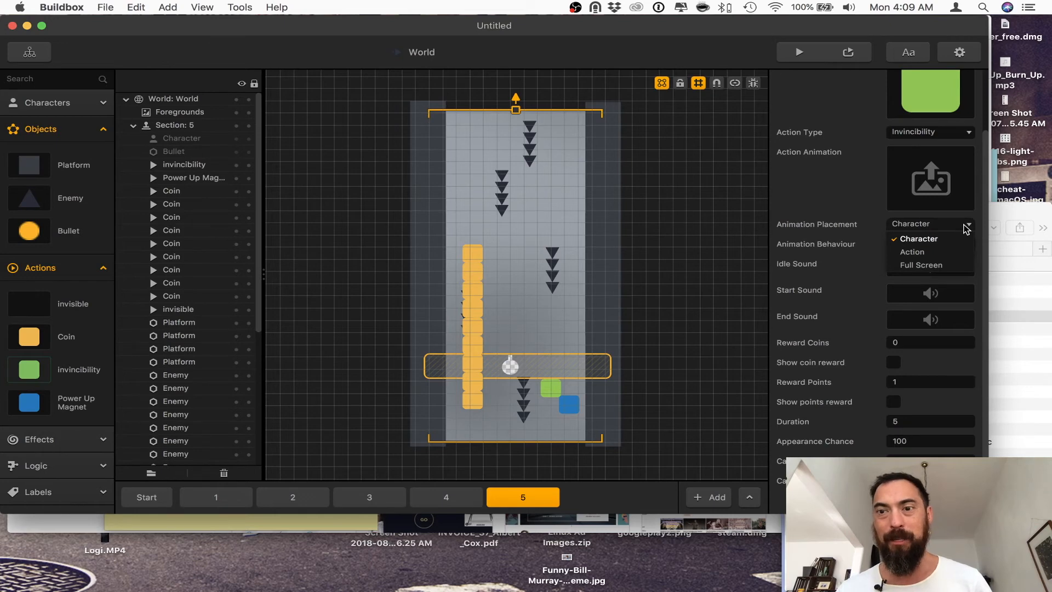
mouse_move(930, 252)
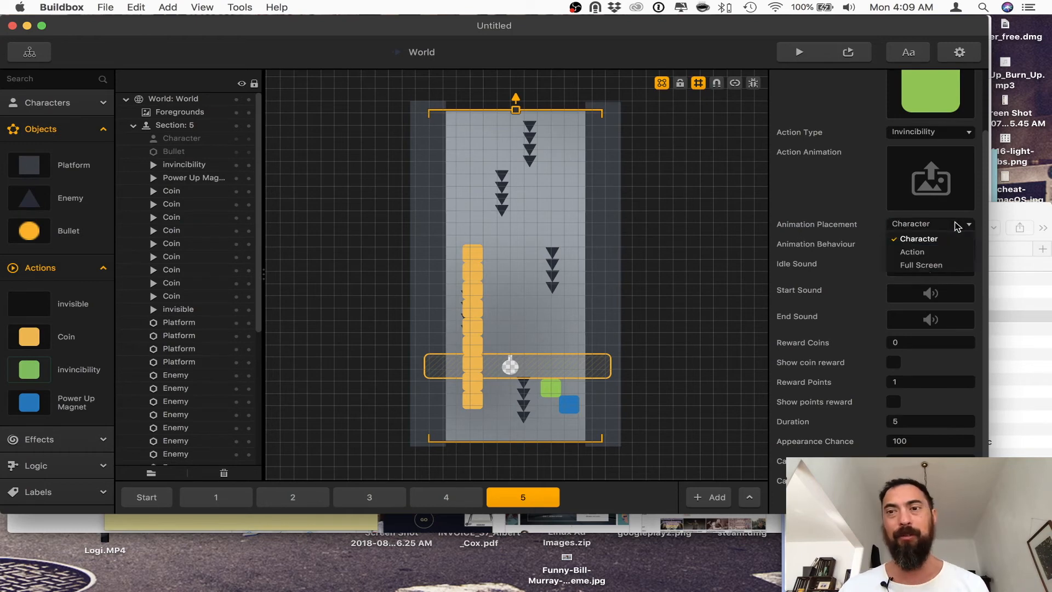
mouse_move(929, 252)
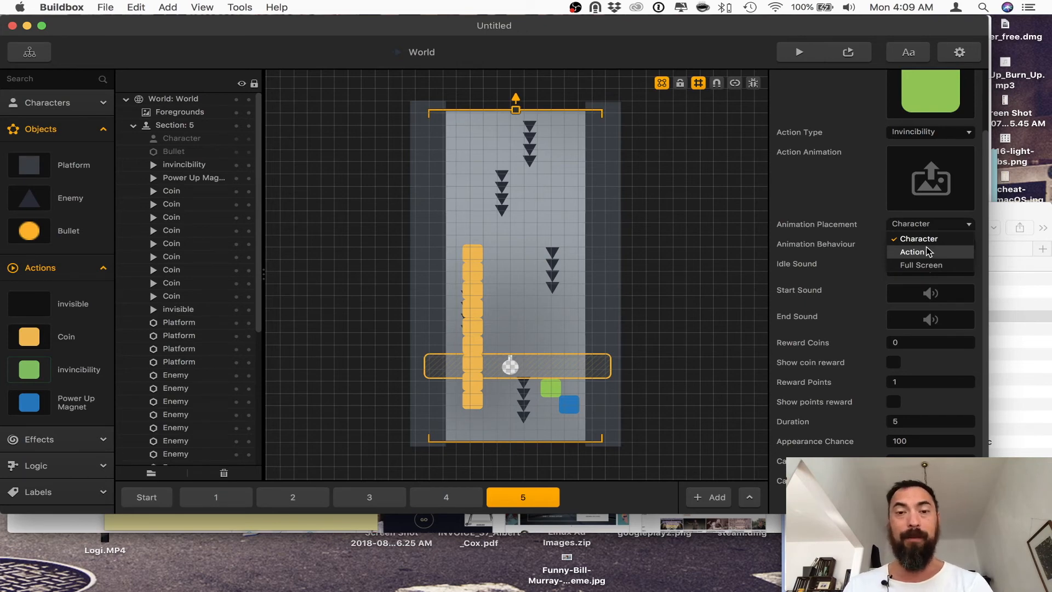
click(914, 251)
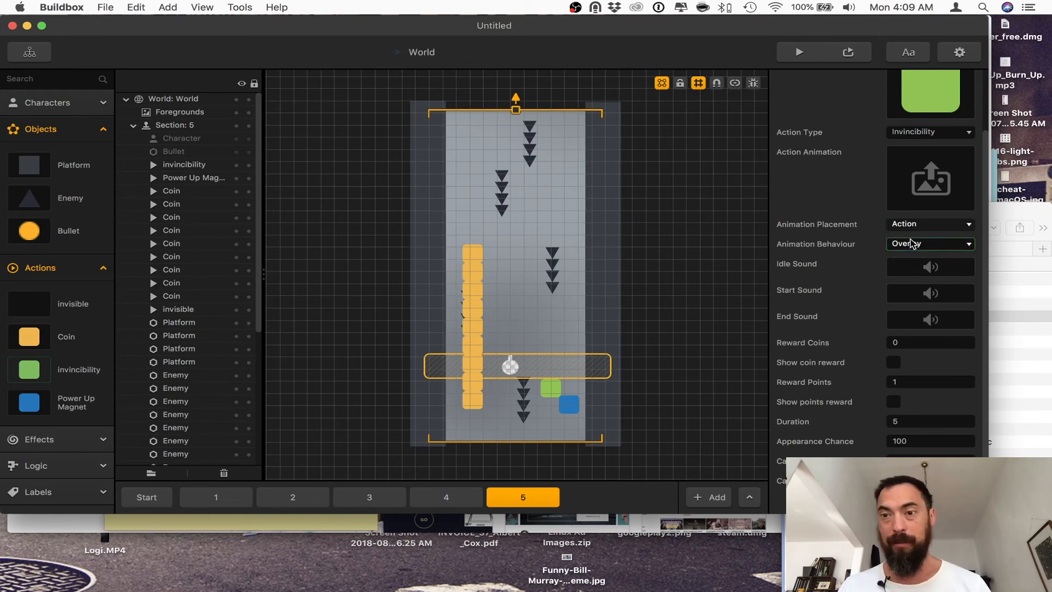
click(930, 224)
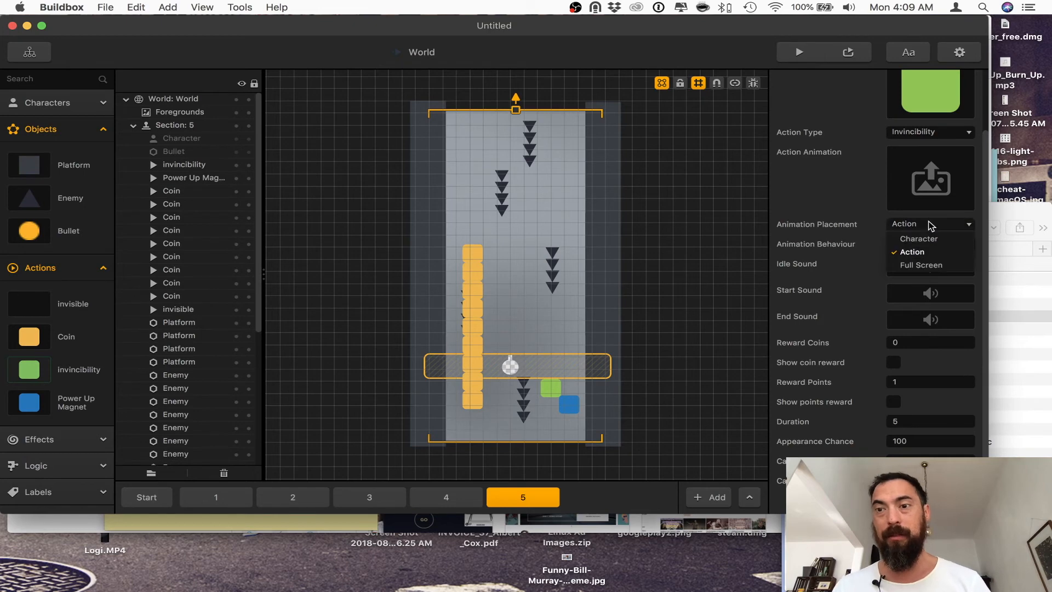
click(919, 237)
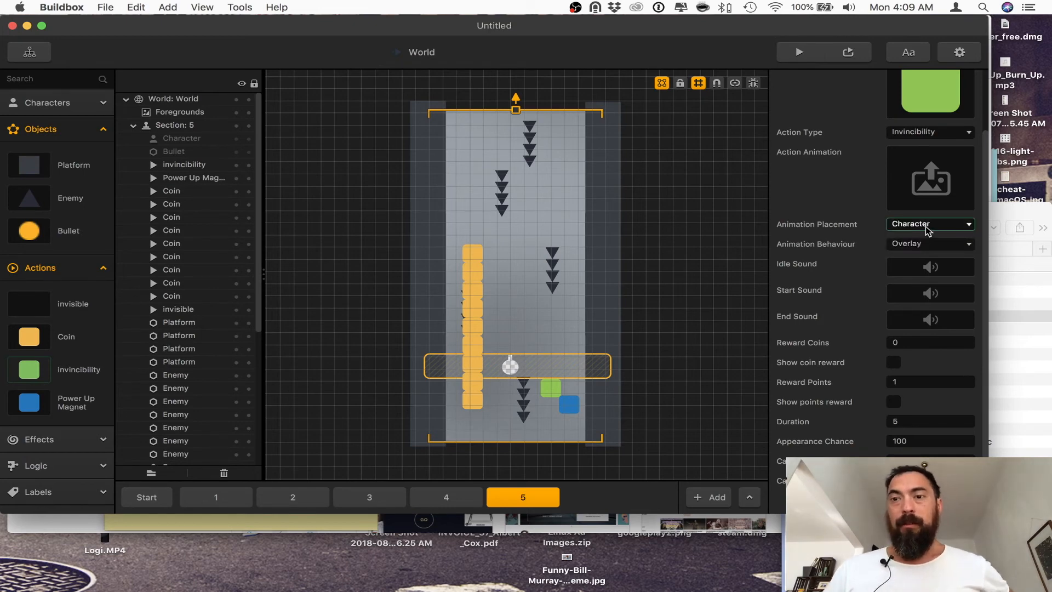
click(931, 243)
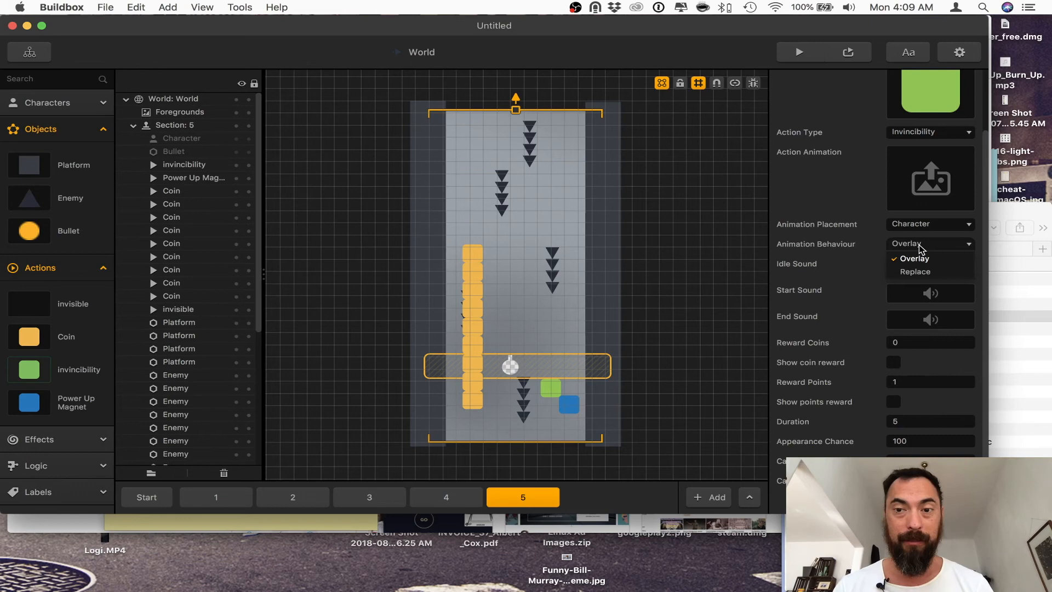
click(913, 259)
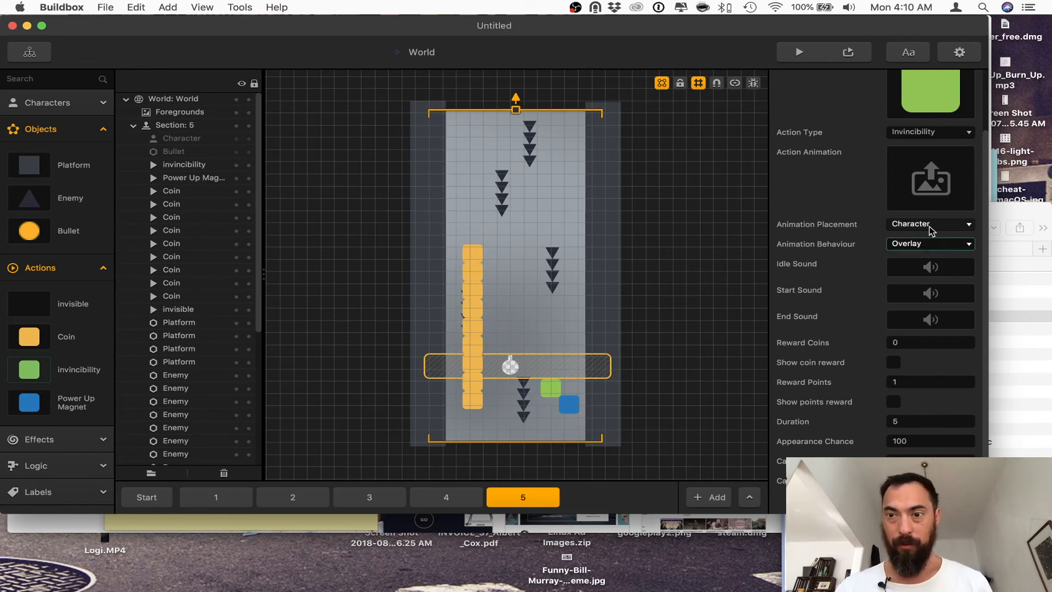
click(930, 243)
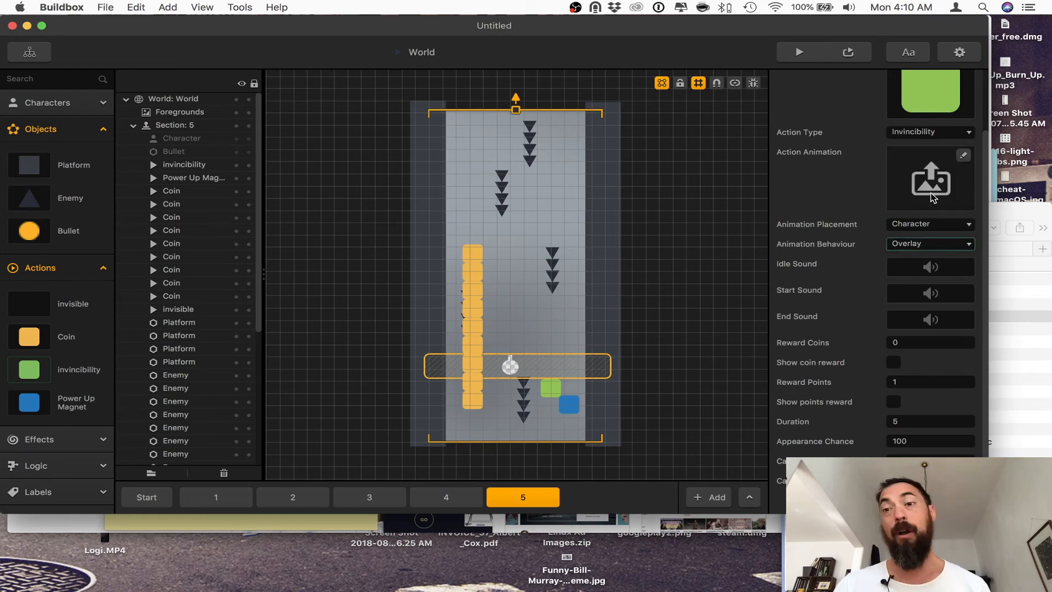
mouse_move(951, 131)
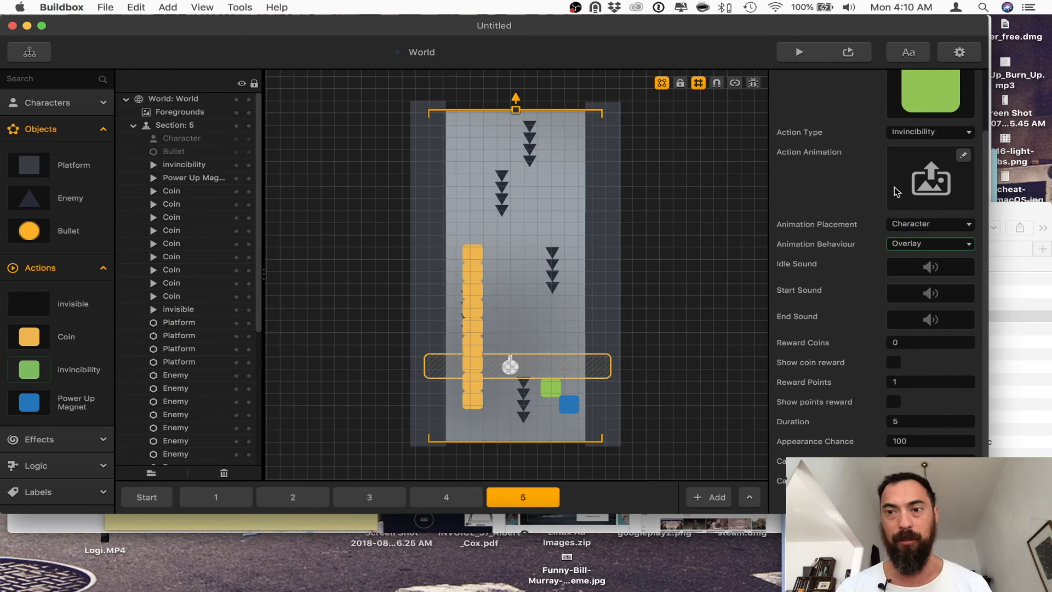
- Select the invincibility pickup and move through section 2 to the Start section
click(551, 389)
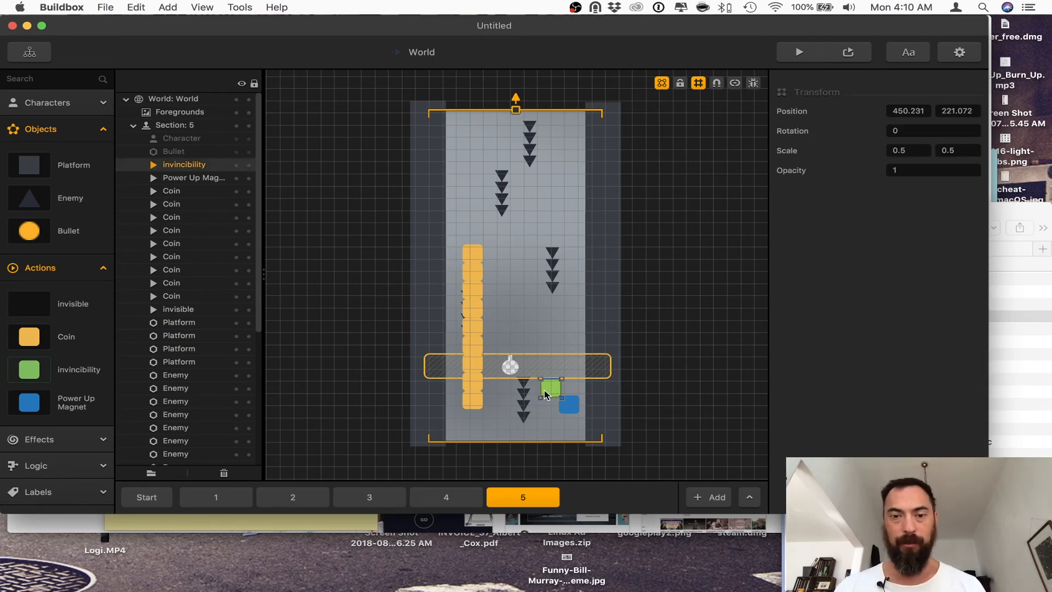
click(292, 496)
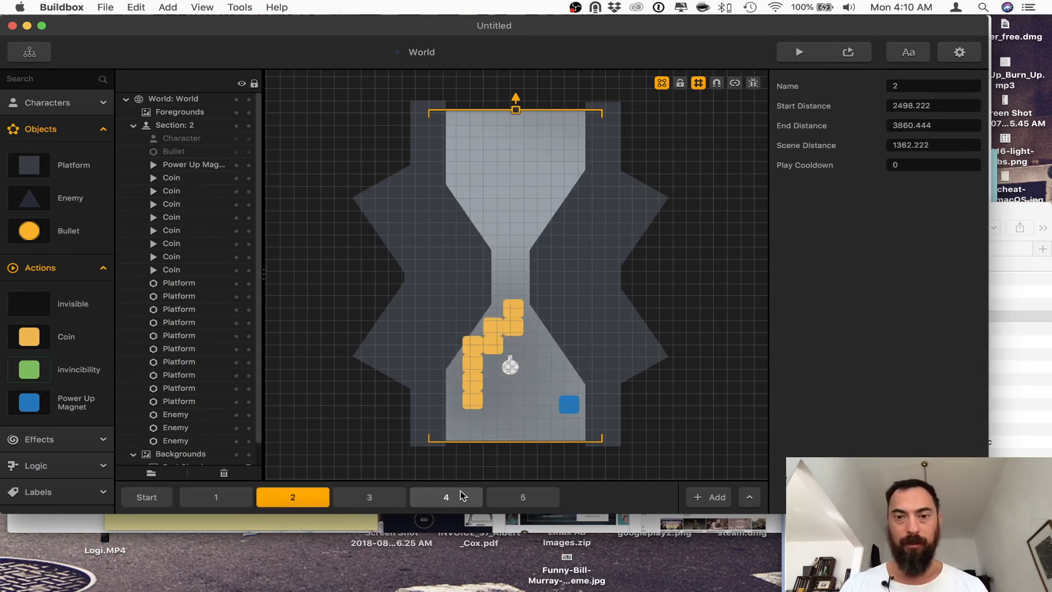
click(797, 51)
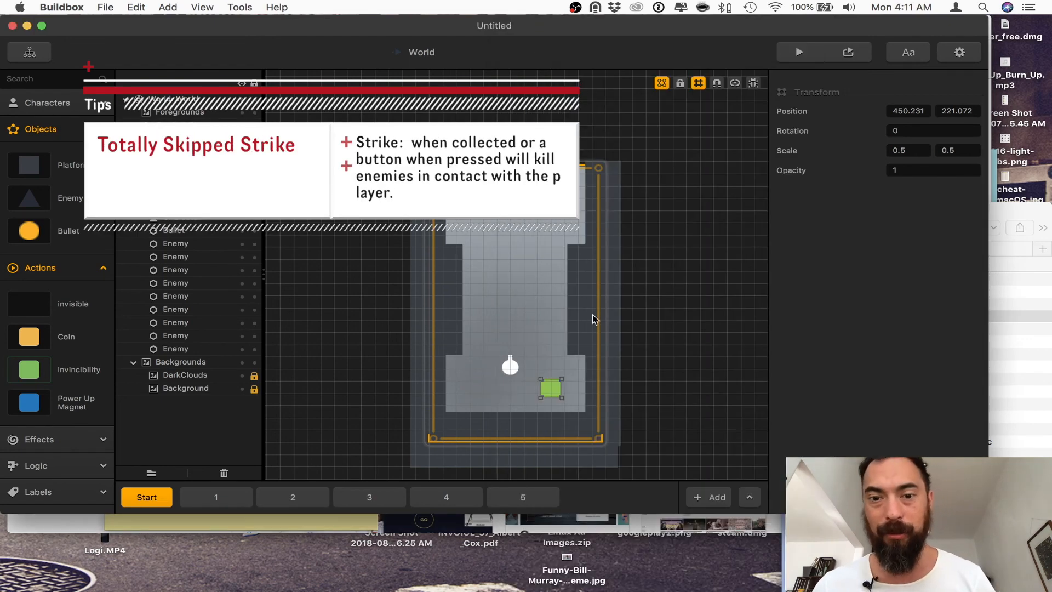
- Set the Strike action's type to Gameplay and bring its Time Warp property into view for editing to 10
click(933, 202)
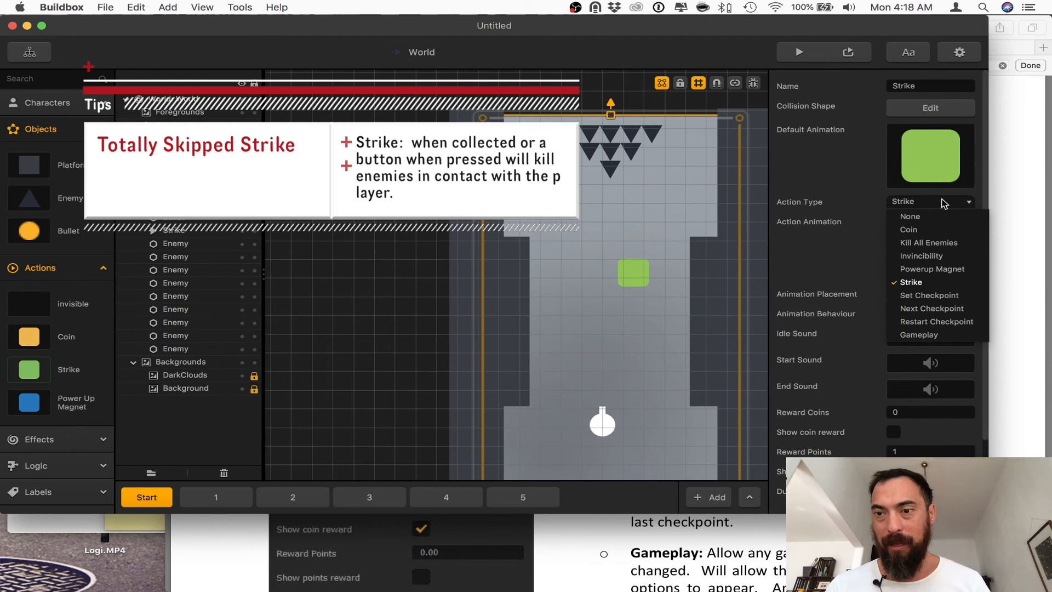
click(918, 334)
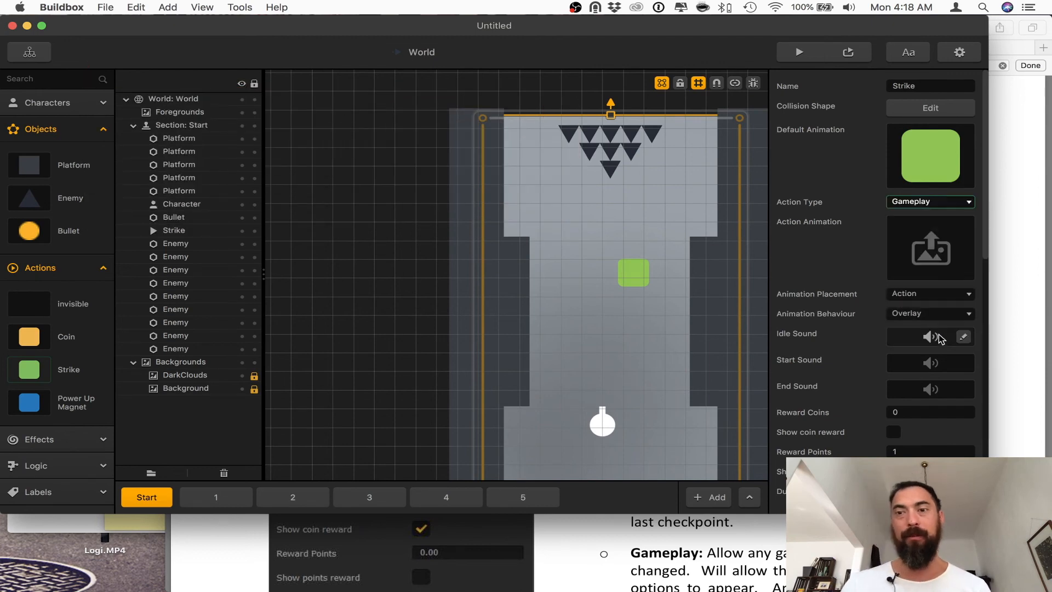
mouse_move(802, 434)
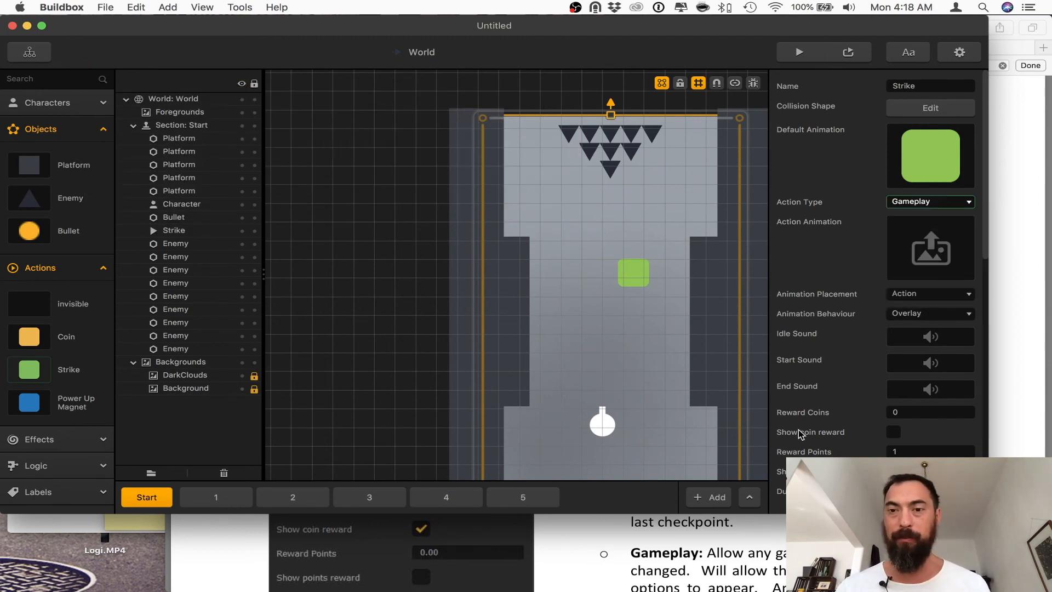
scroll(down, 3)
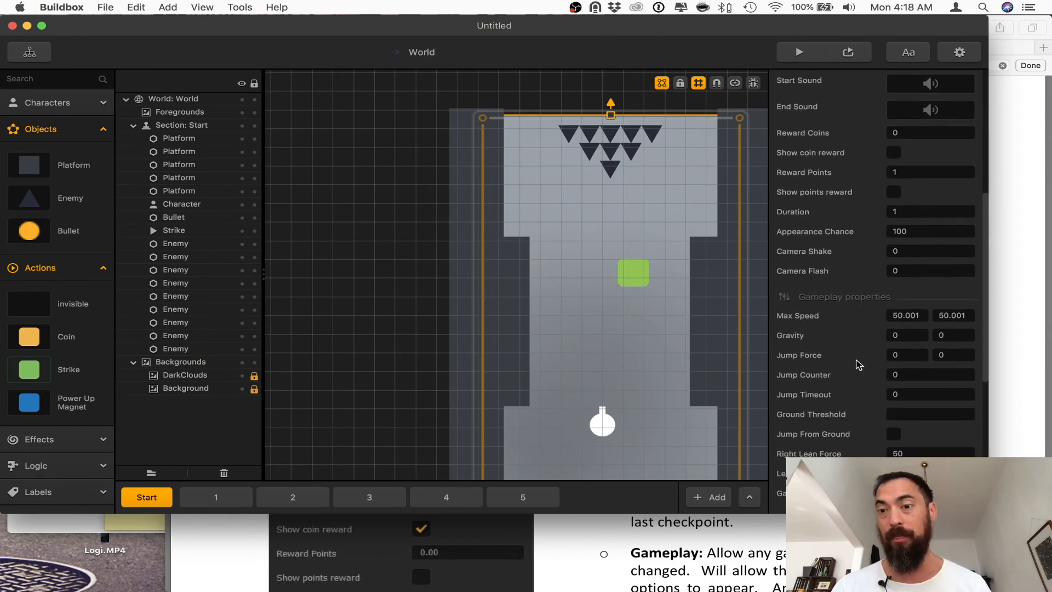
scroll(down, 3)
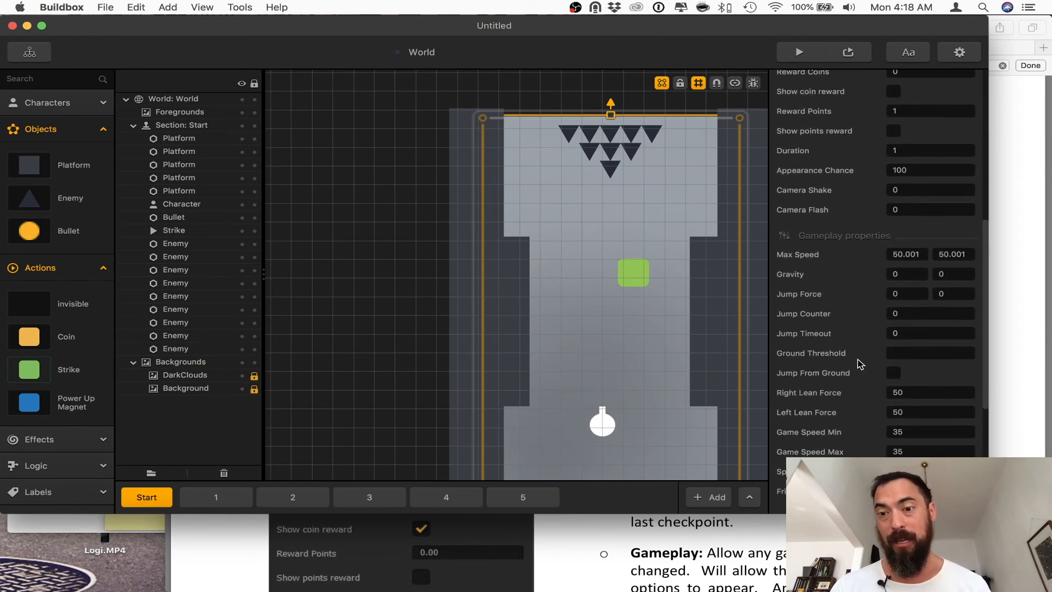
scroll(down, 3)
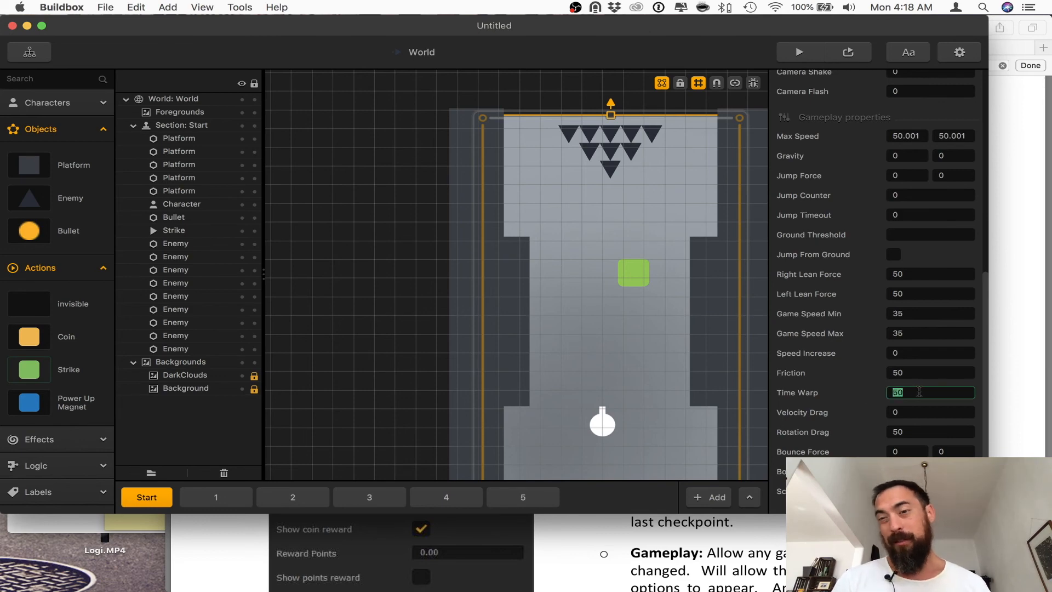
scroll(down, 3)
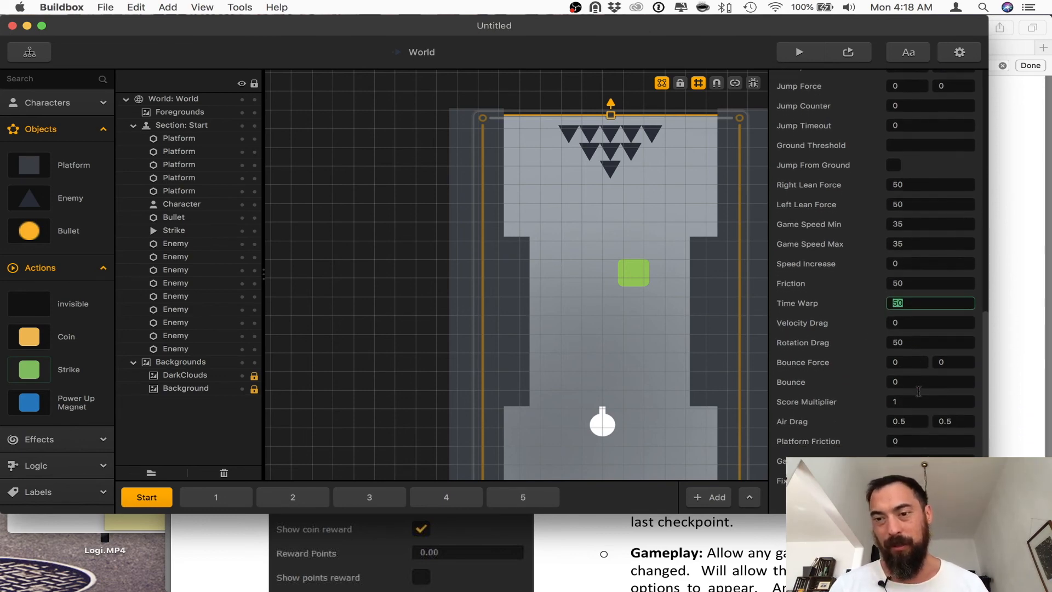
scroll(up, 3)
text(10)
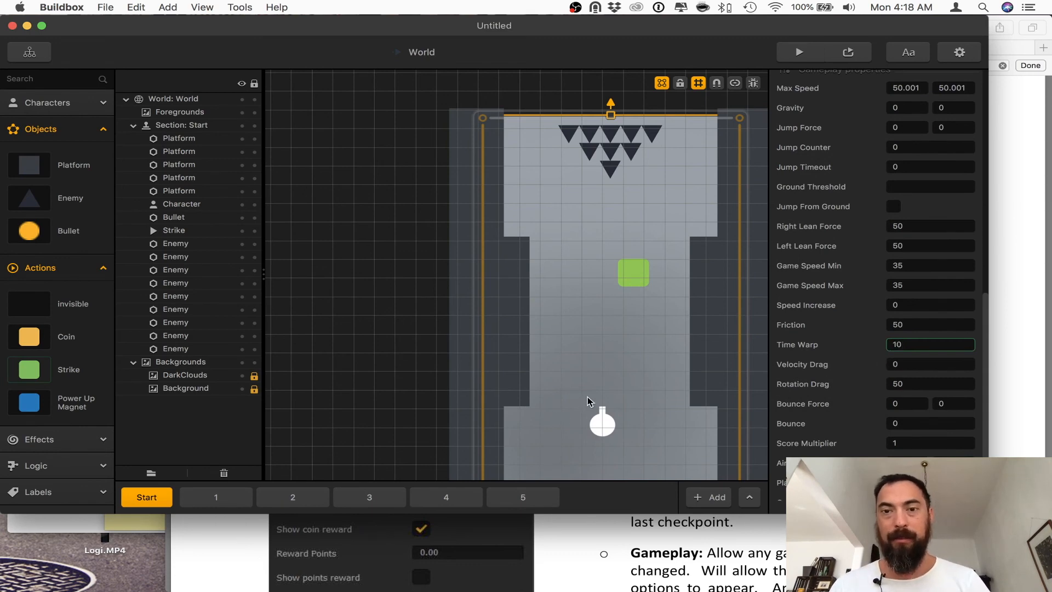
- Play a preview of the slow-motion Strike, then return to its properties to raise Duration to 4
click(798, 51)
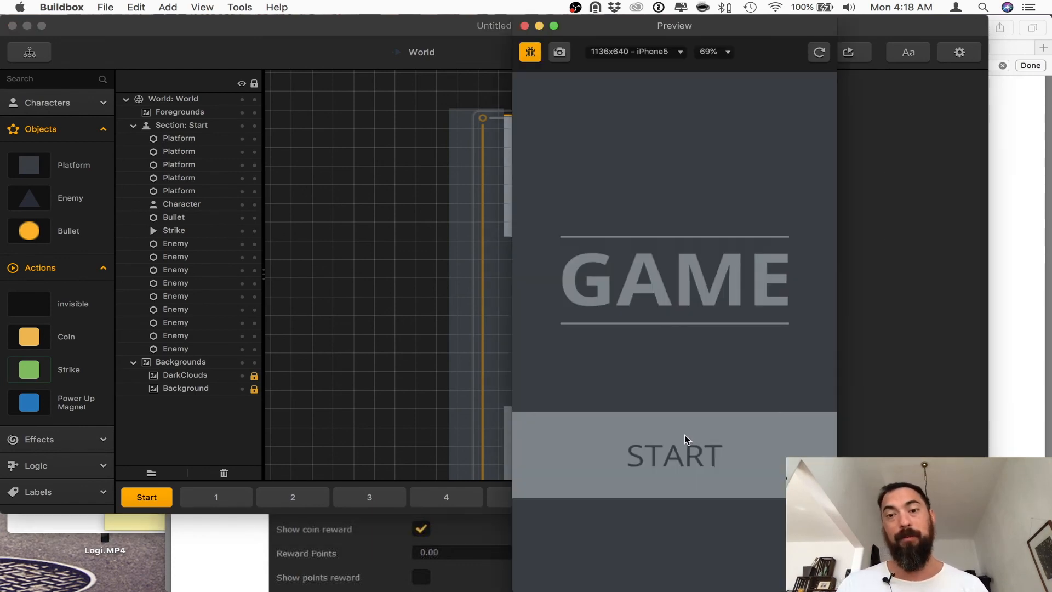
click(673, 455)
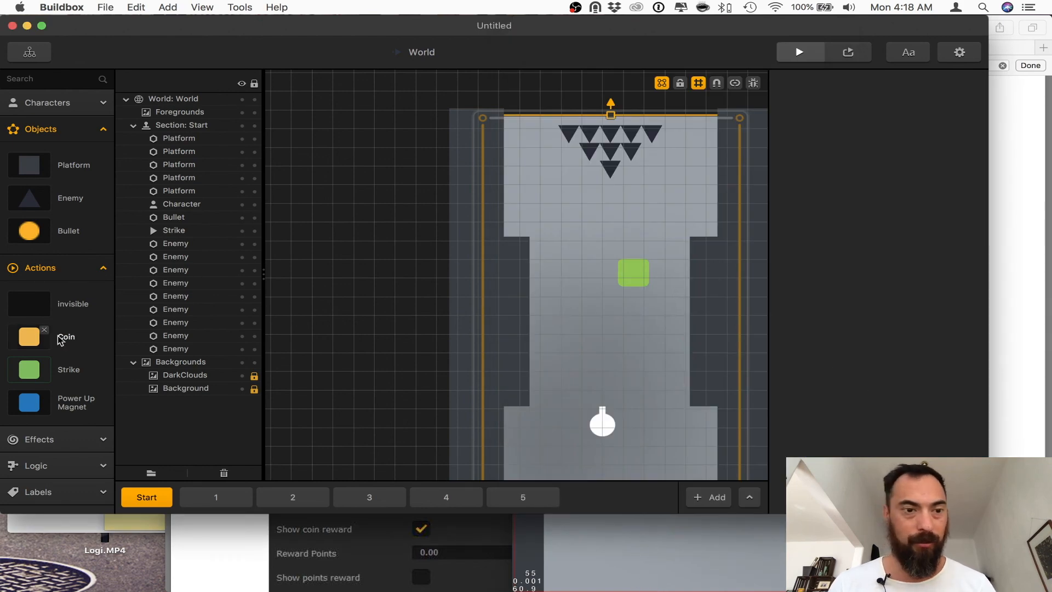
click(68, 369)
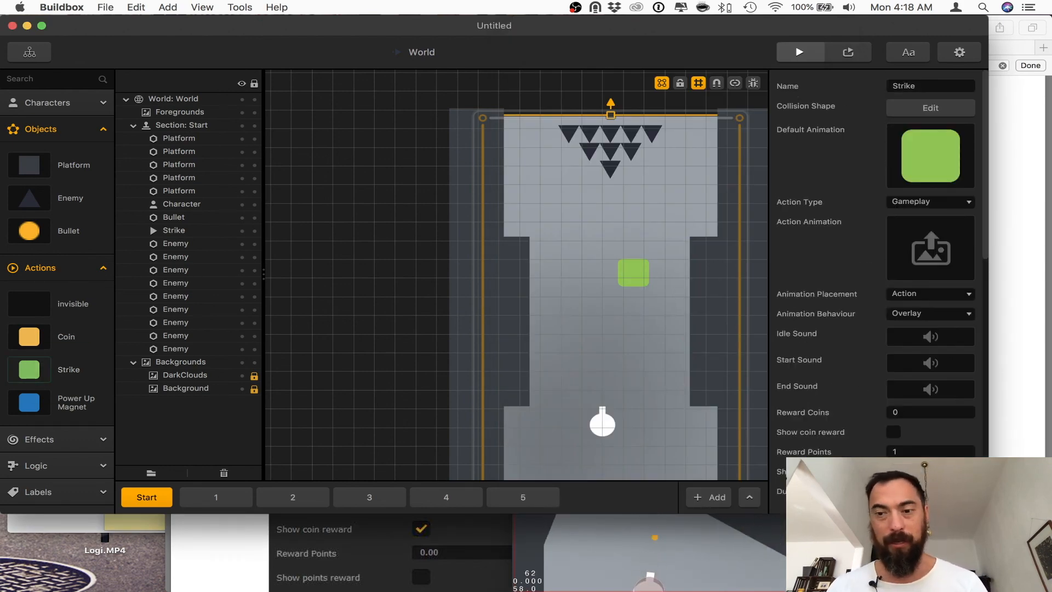
- Preview again, restart after game over, and close the preview to resume editing
click(799, 52)
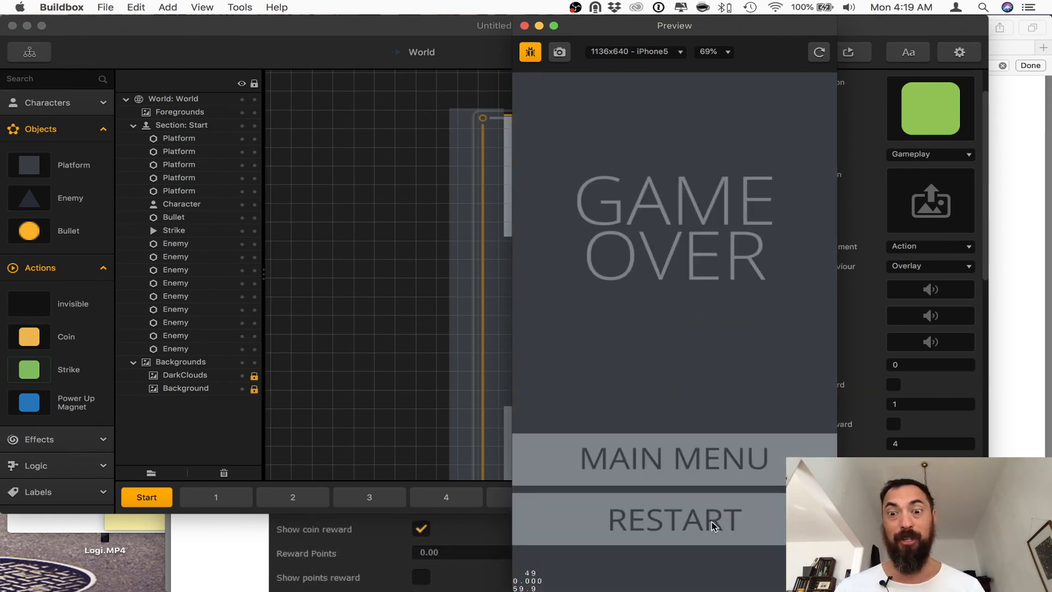
click(672, 519)
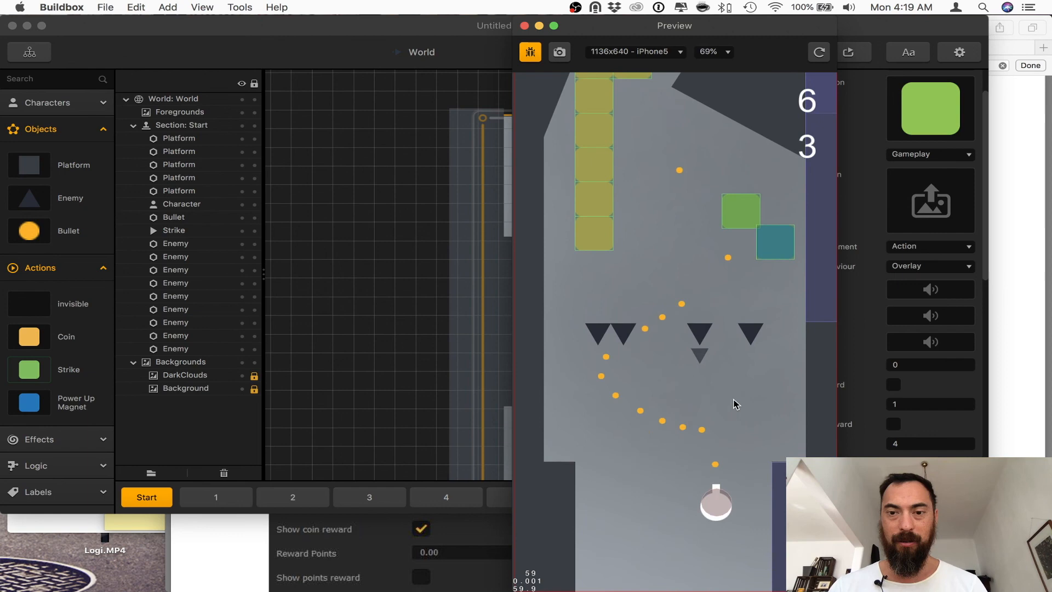
click(800, 52)
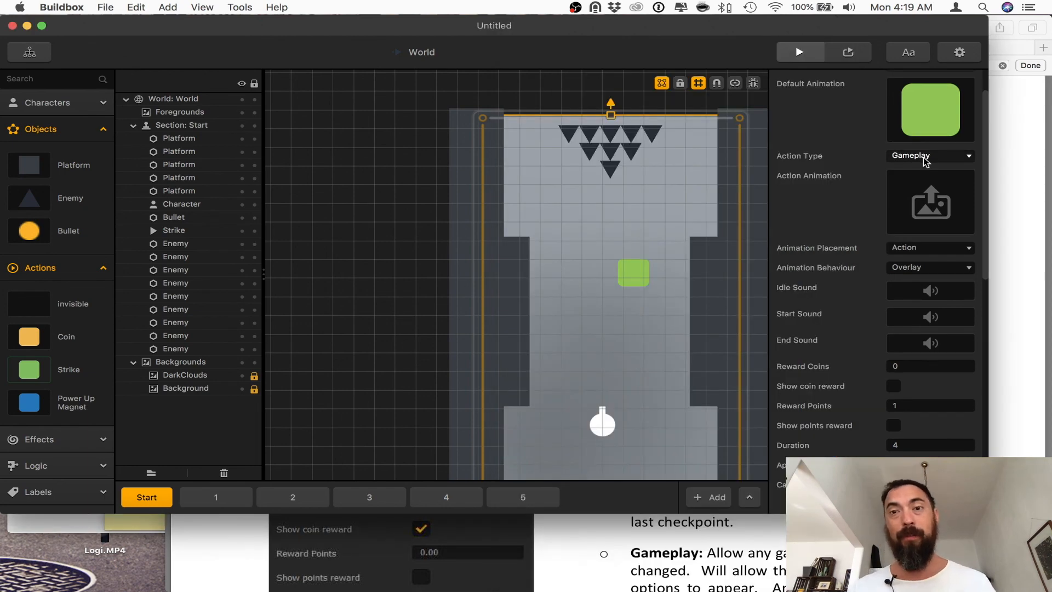